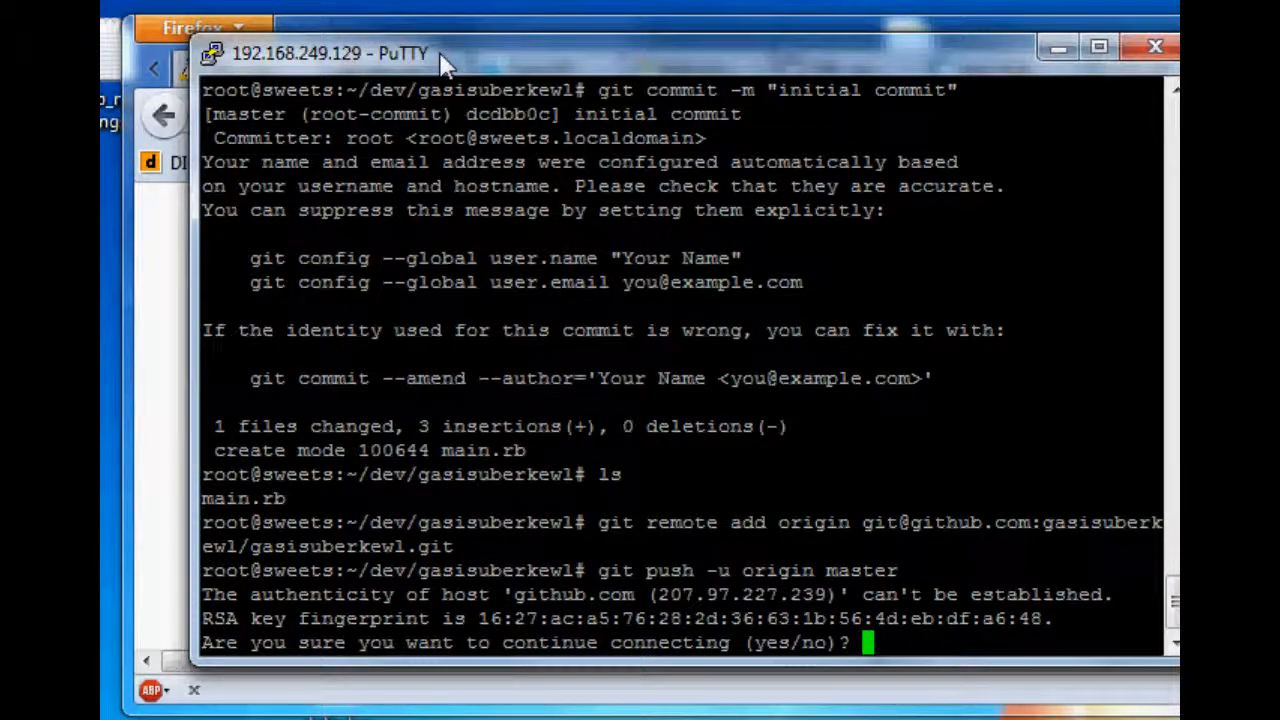
Step: Answer yes to the github.com host authenticity prompt; the push fails with Permission denied (publickey)
text(yes)
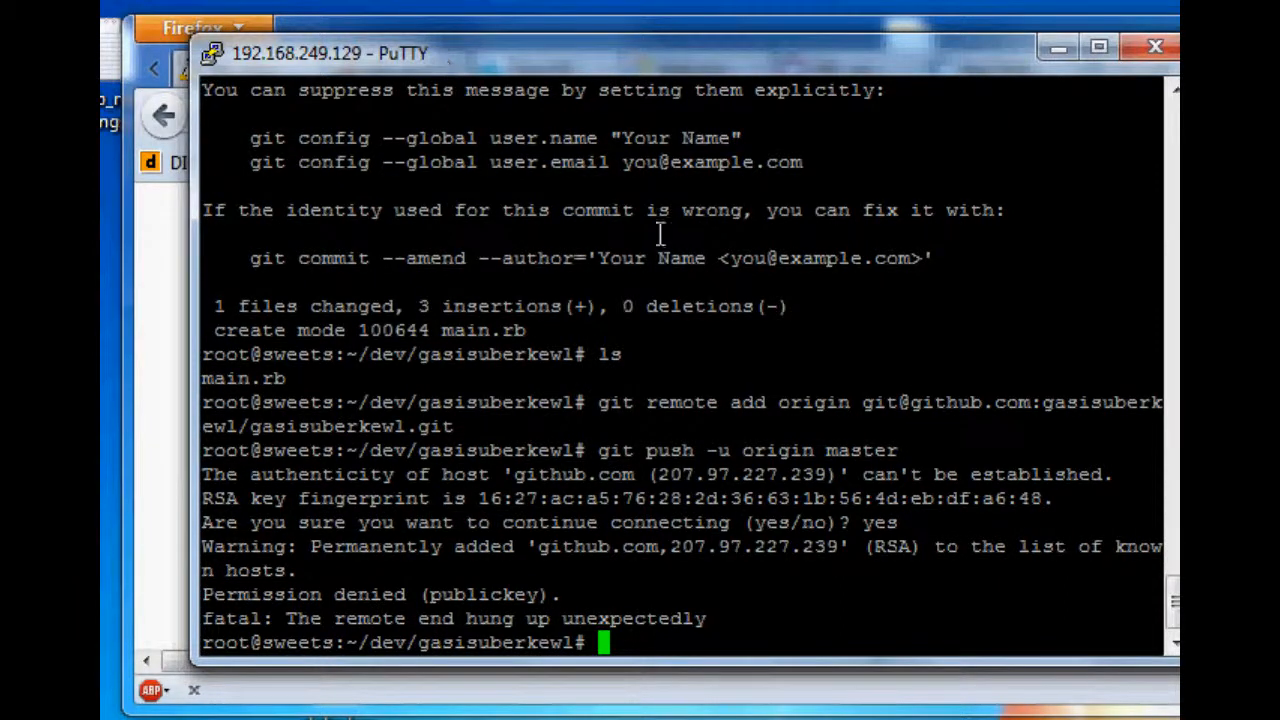
mouse_move(876, 622)
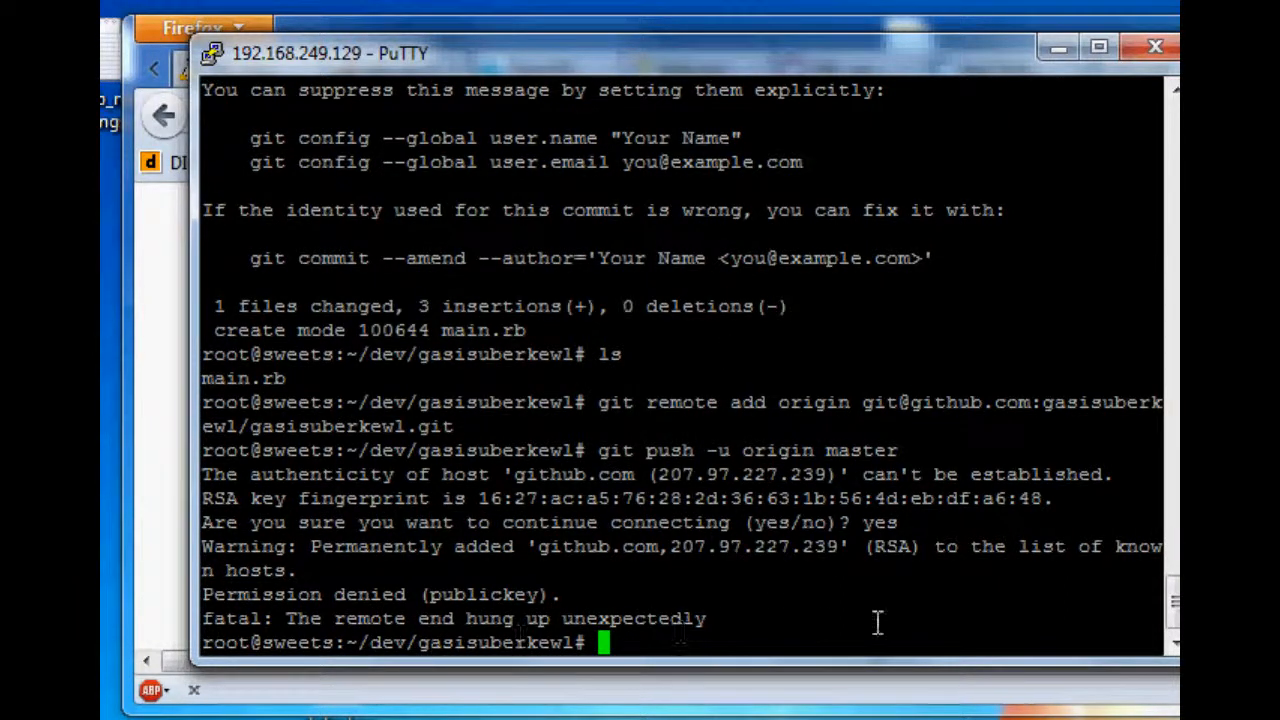
mouse_move(705, 178)
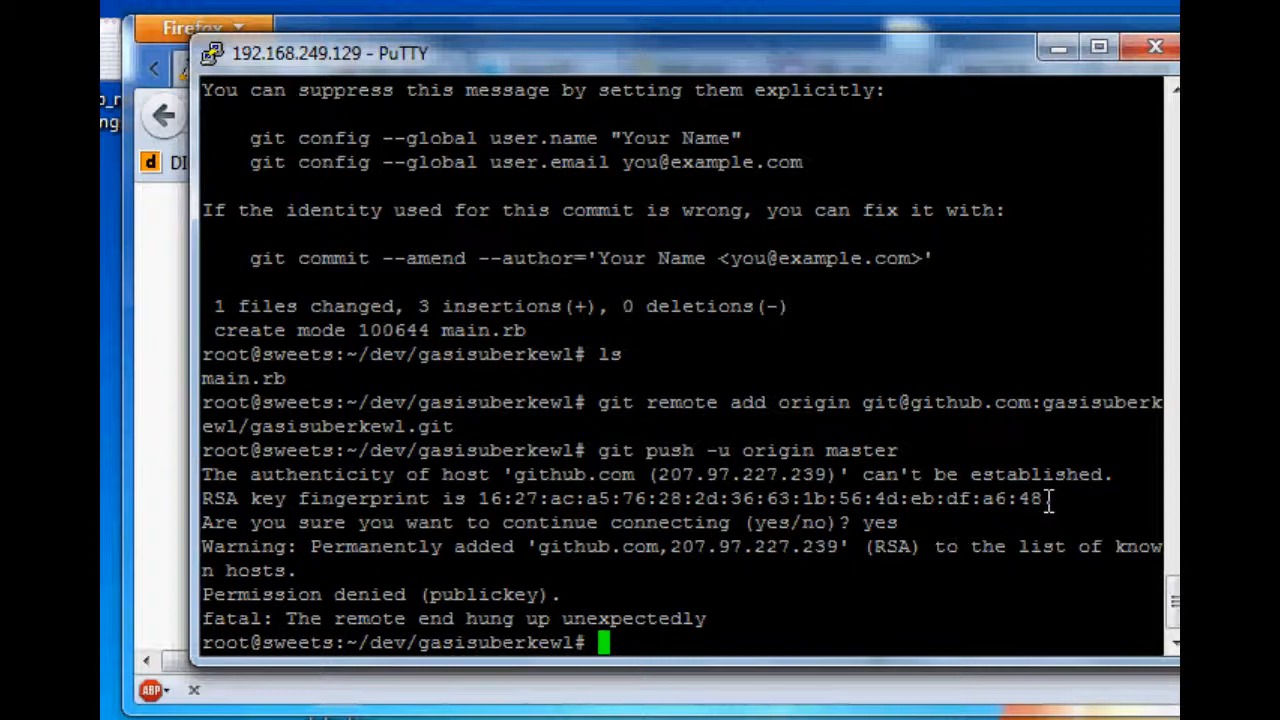
Step: Install the gas gem, pulling in sshkey and highline
text(gem install gas)
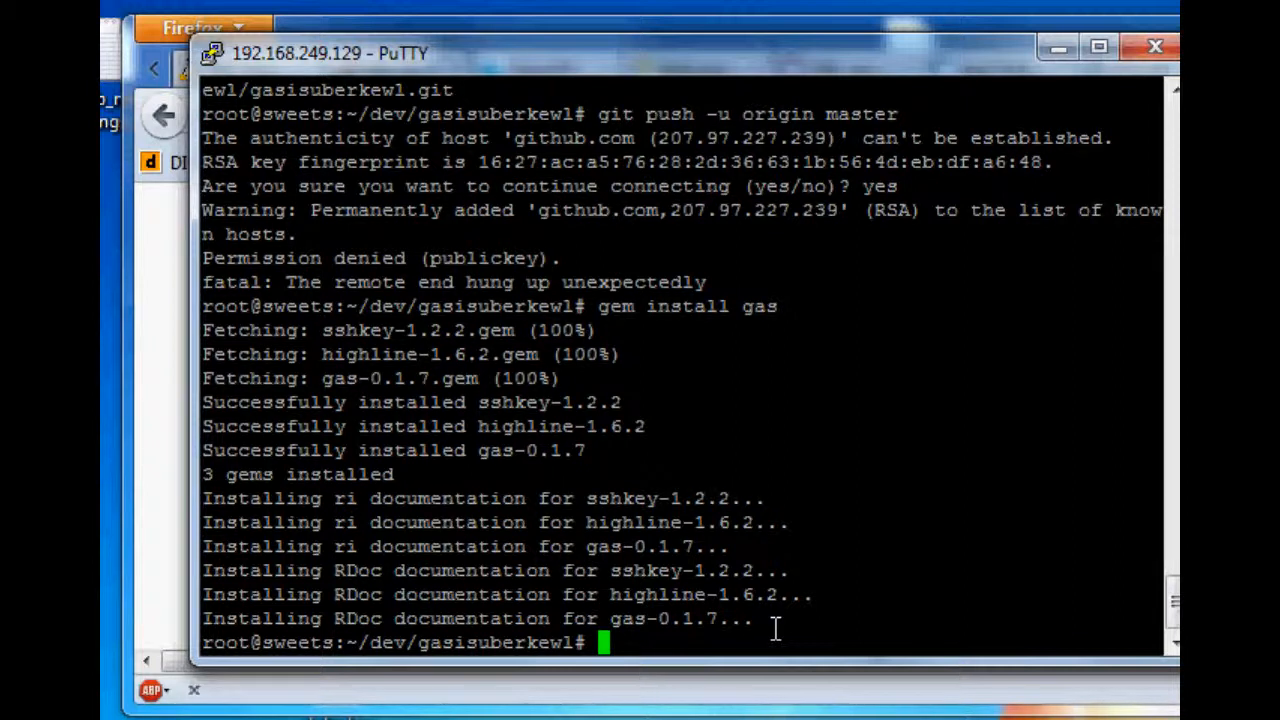
mouse_move(615, 522)
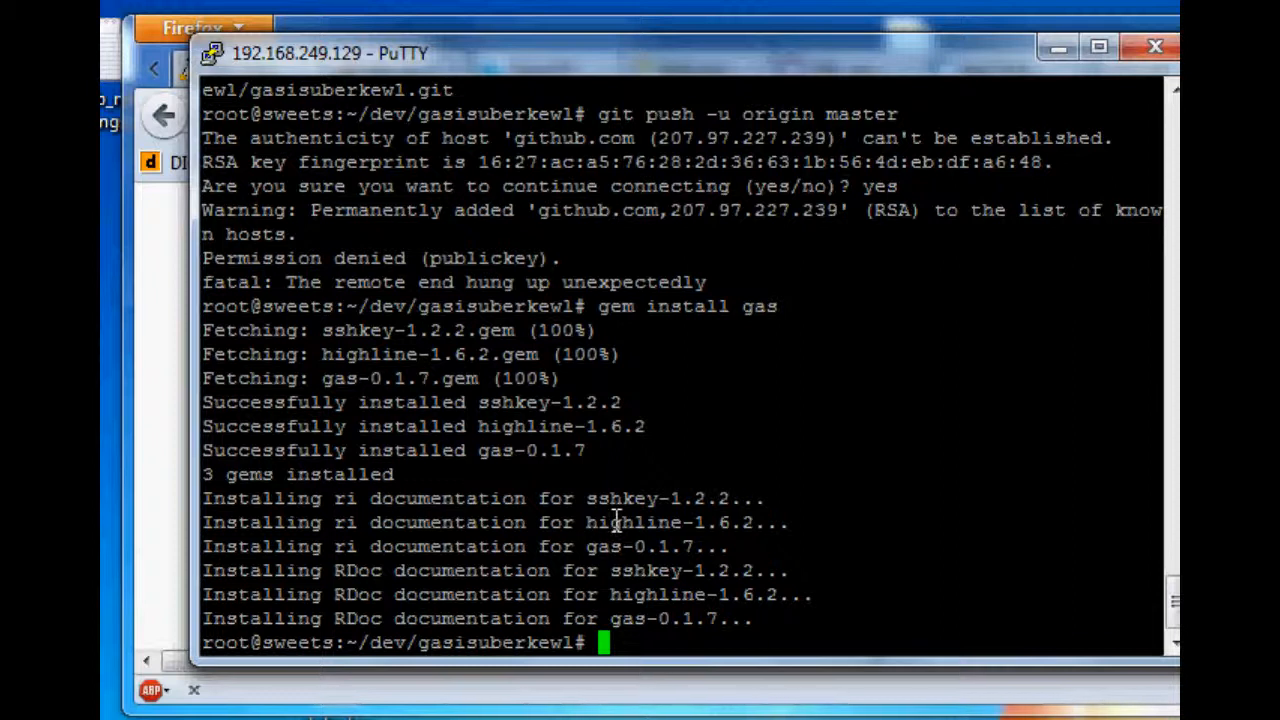
mouse_move(600, 519)
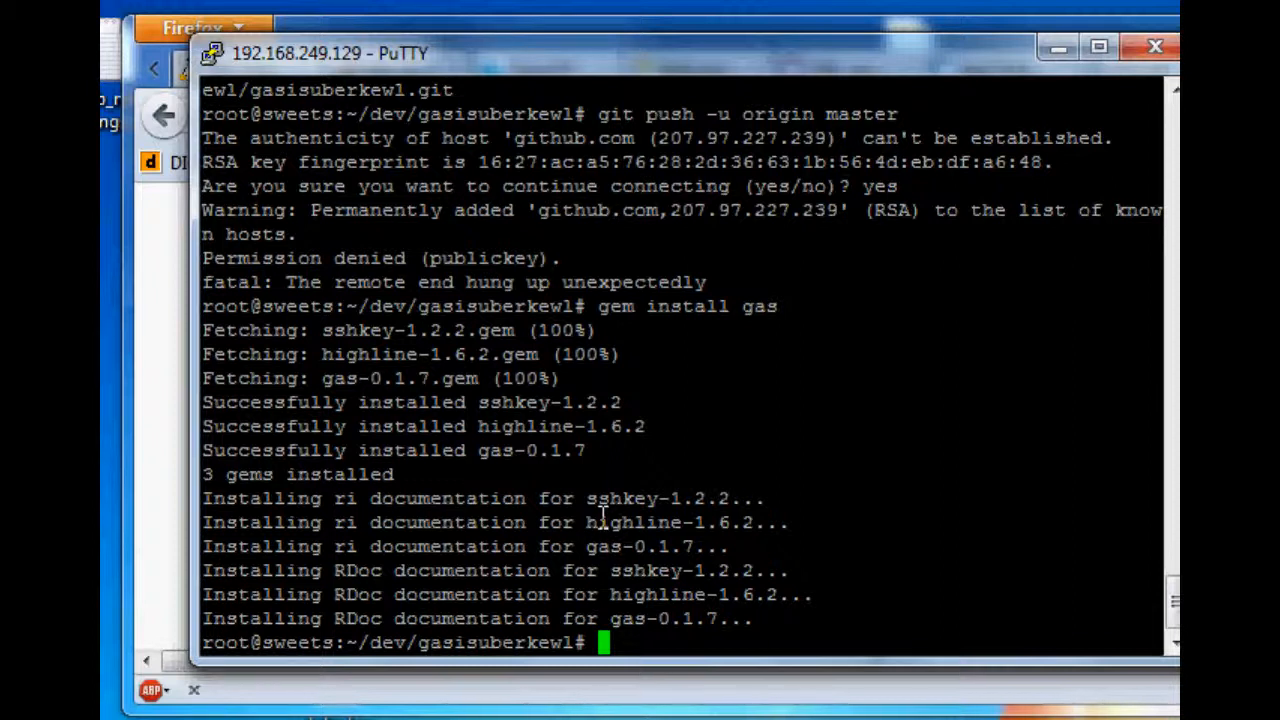
Step: Run gas add with nickname, name and email, accepting the key-switching prompts
text(gas add n-jax NotarSo)
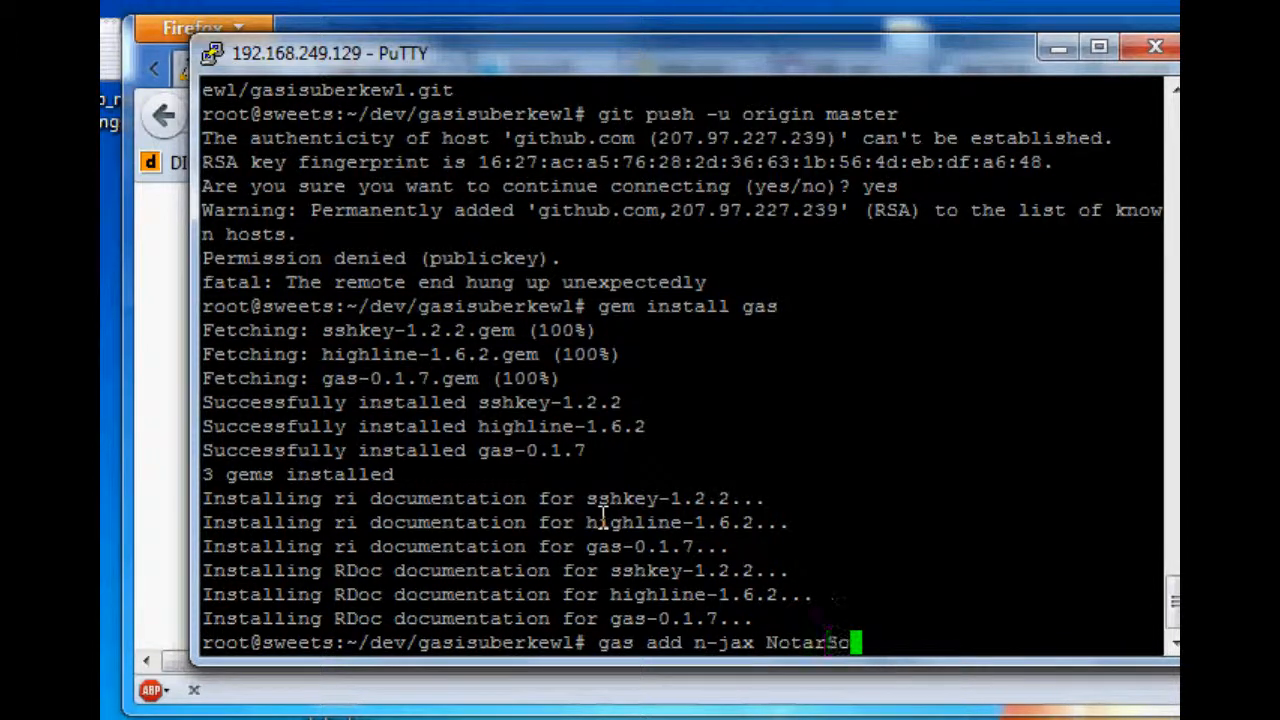
text(jac)
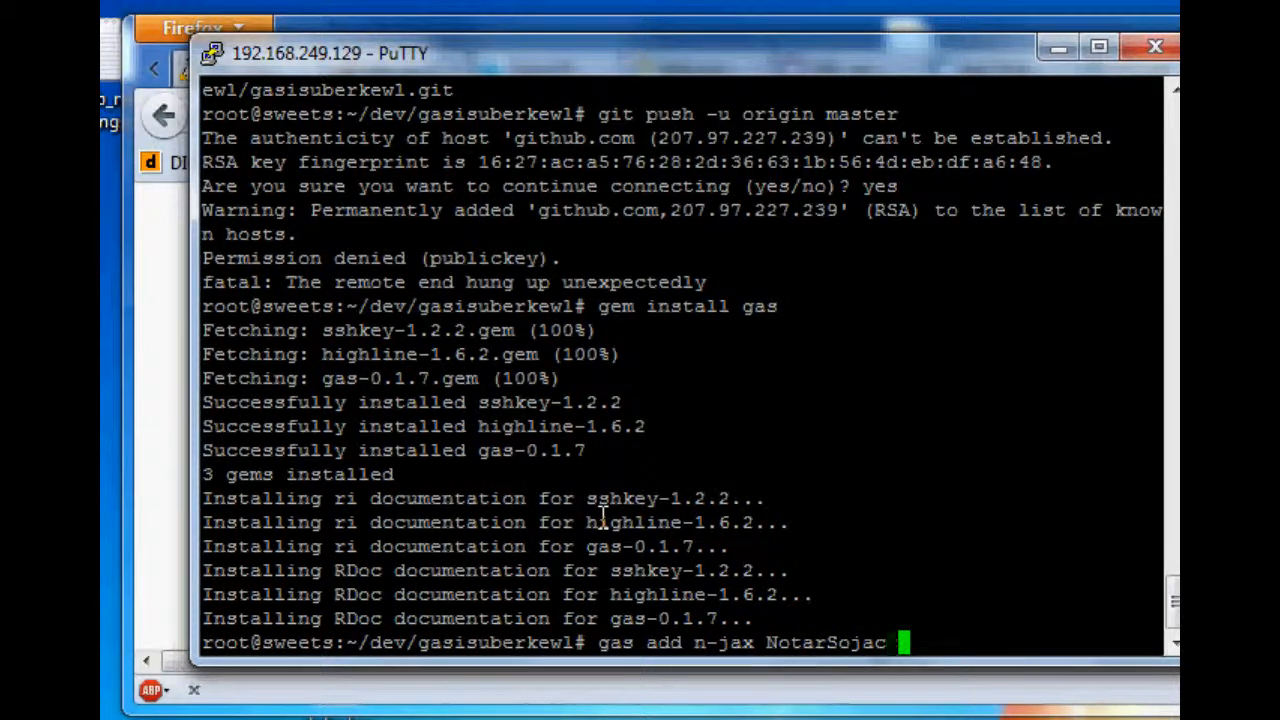
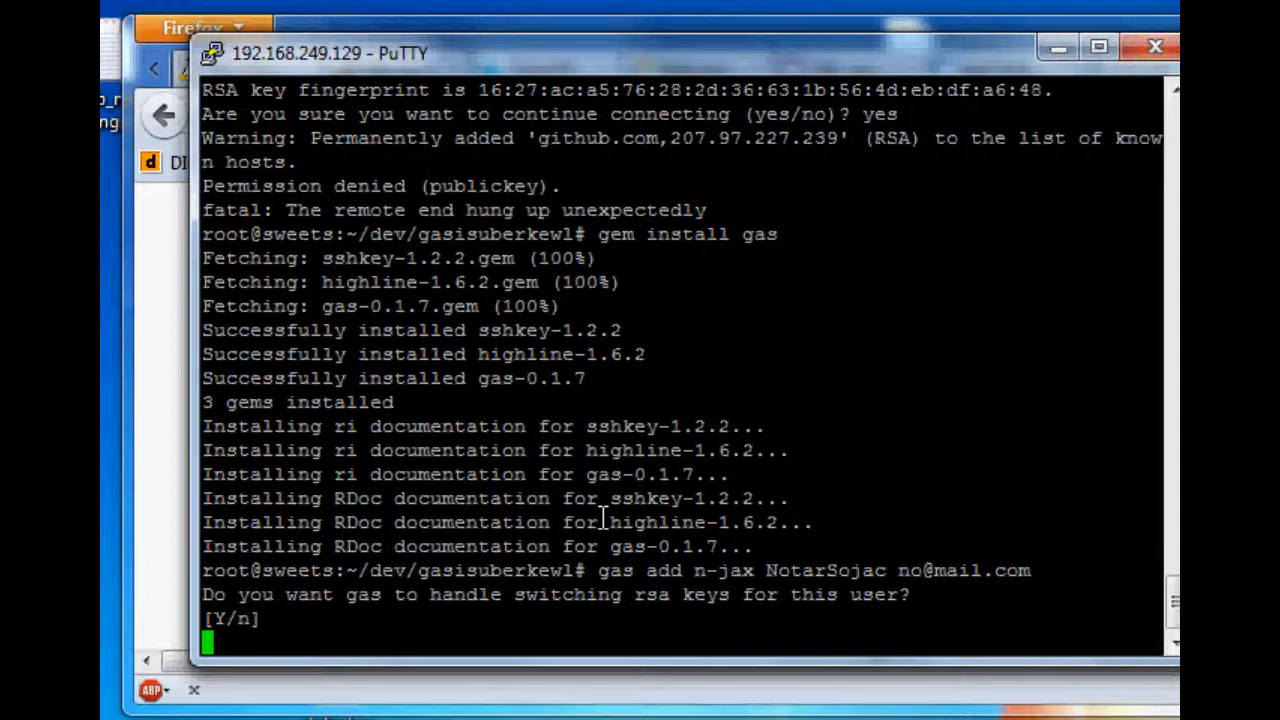
key(Return)
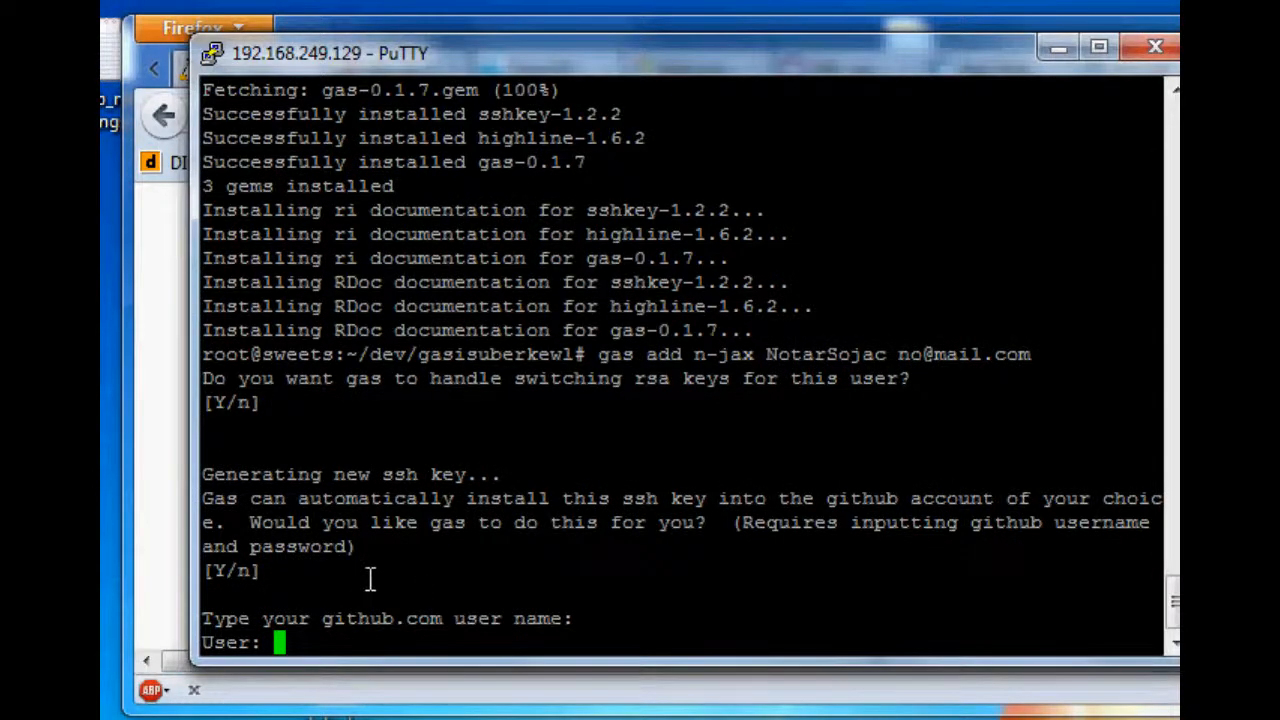
Step: Supply the GitHub username gasisuberkewl so gas uploads the new SSH key
text(gasisuberkewl)
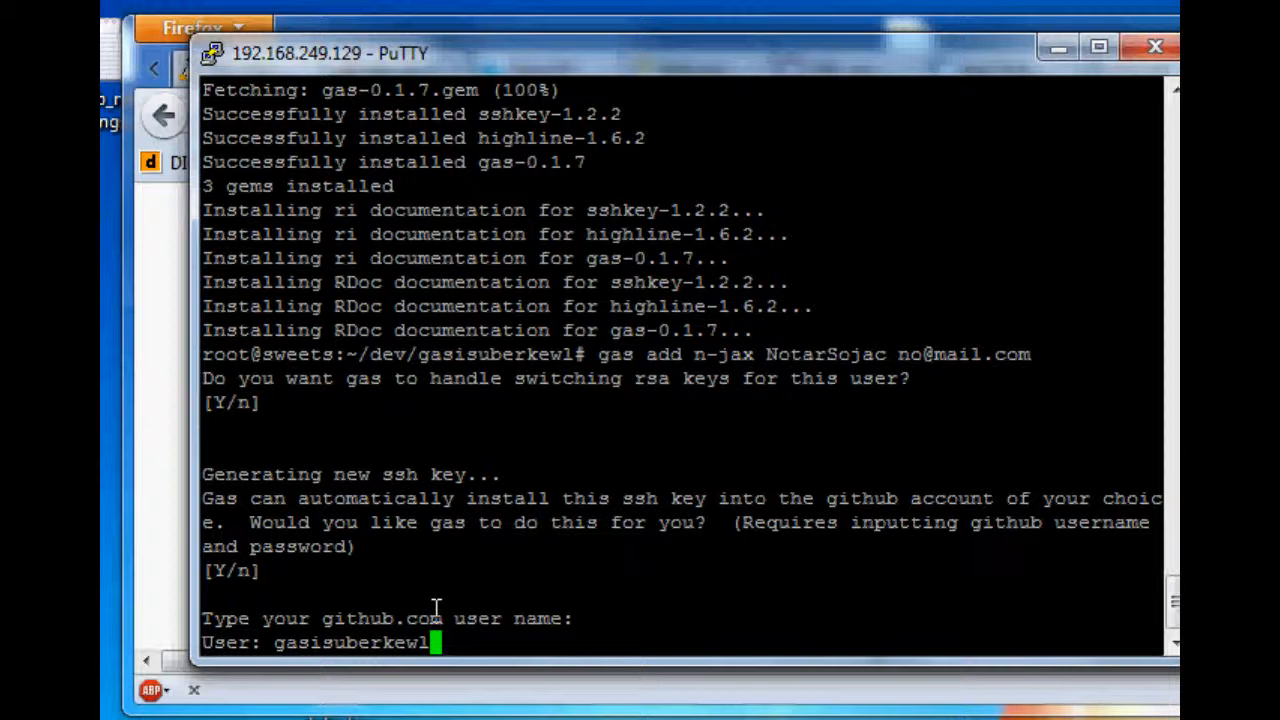
key(Return)
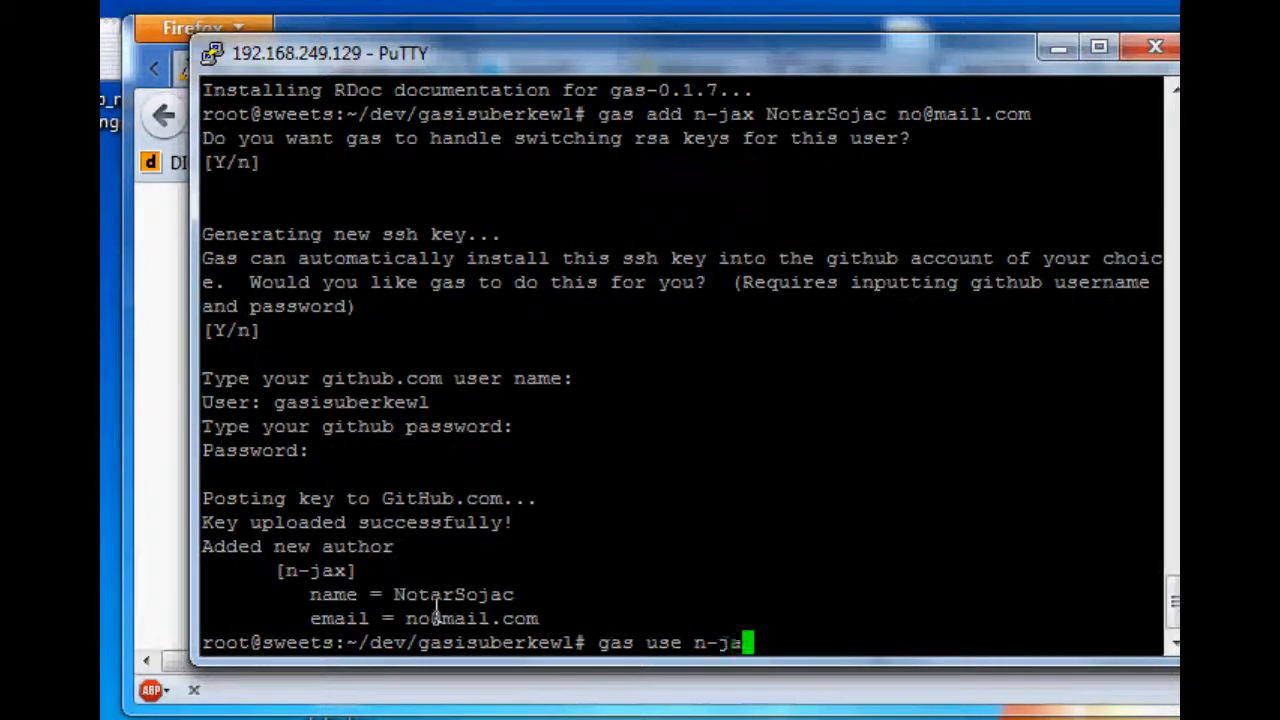
Step: Switch git to the new author with gas use, then retry git push -u origin master
key(Return)
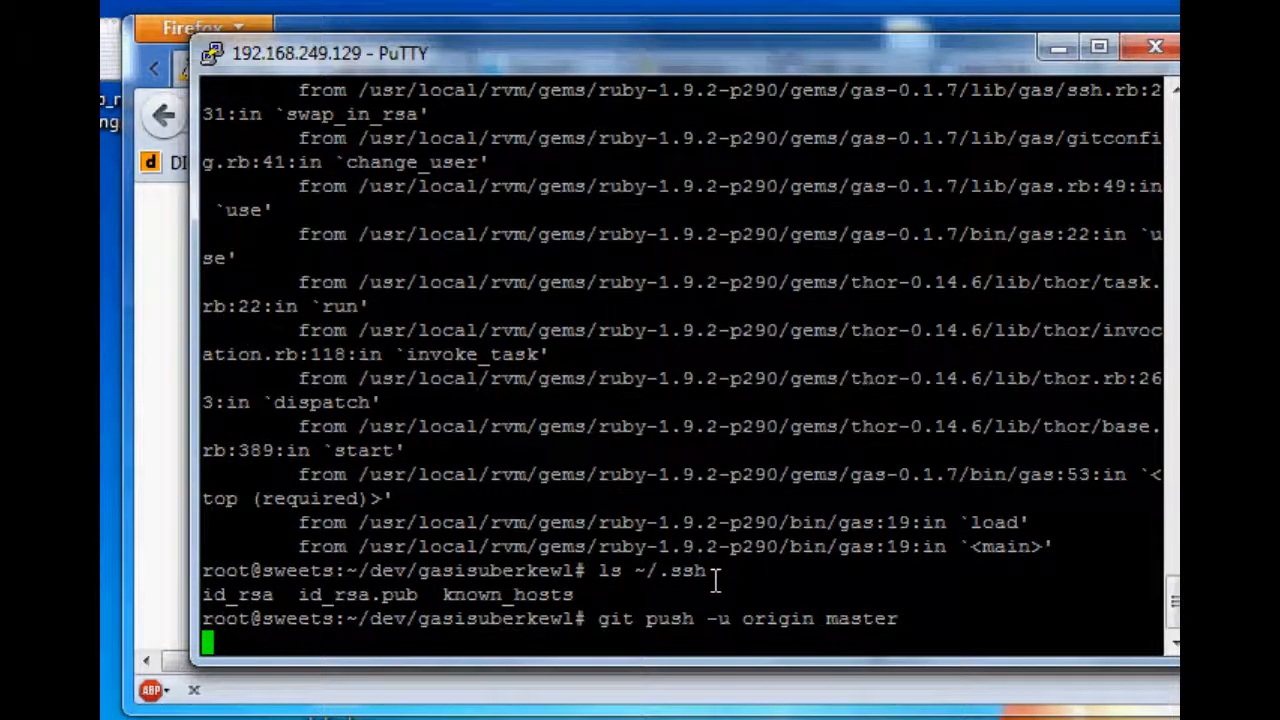
key(Return)
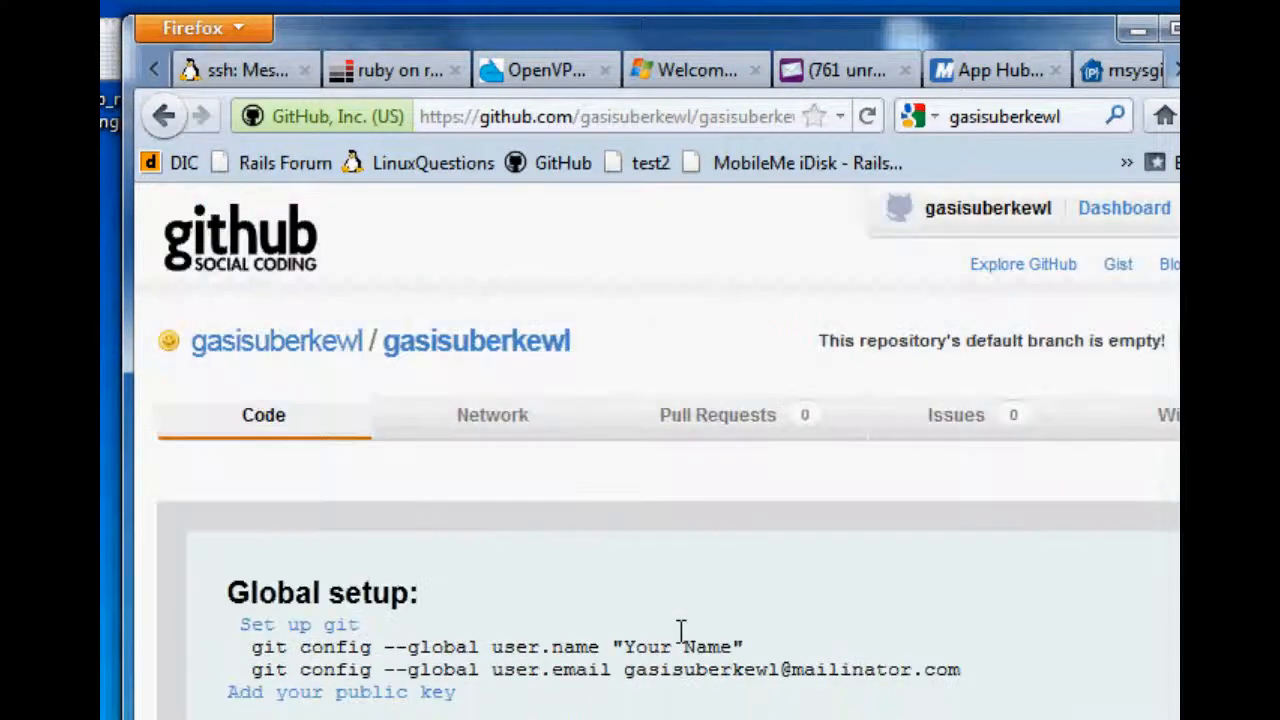
Step: Reload the GitHub repo, view main.rb from the initial commit and select its puts line
click(867, 112)
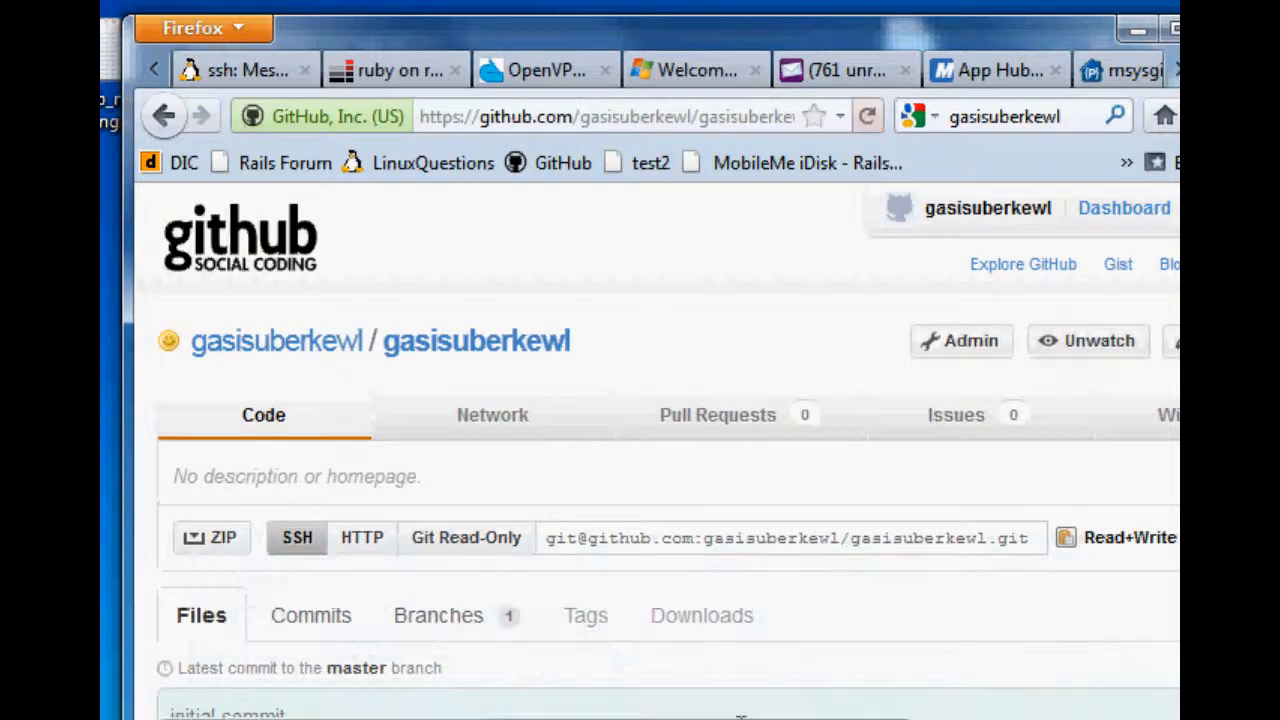
scroll(down, 3)
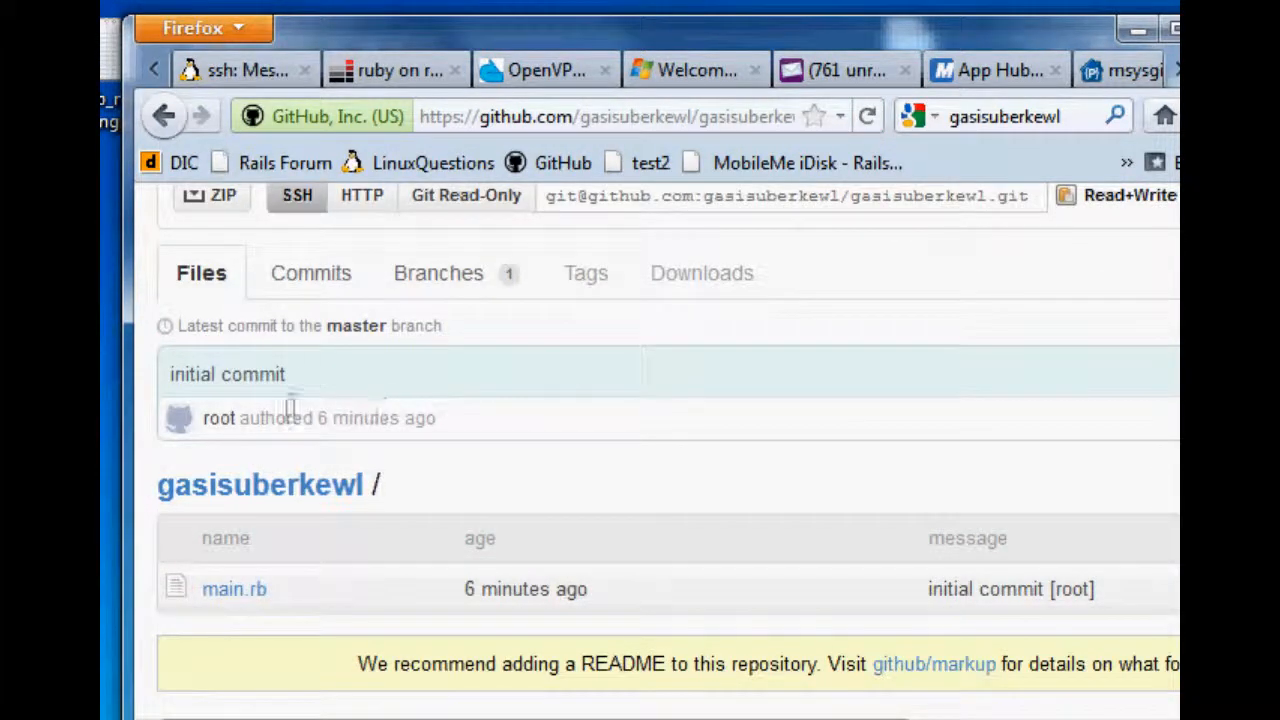
mouse_move(298, 330)
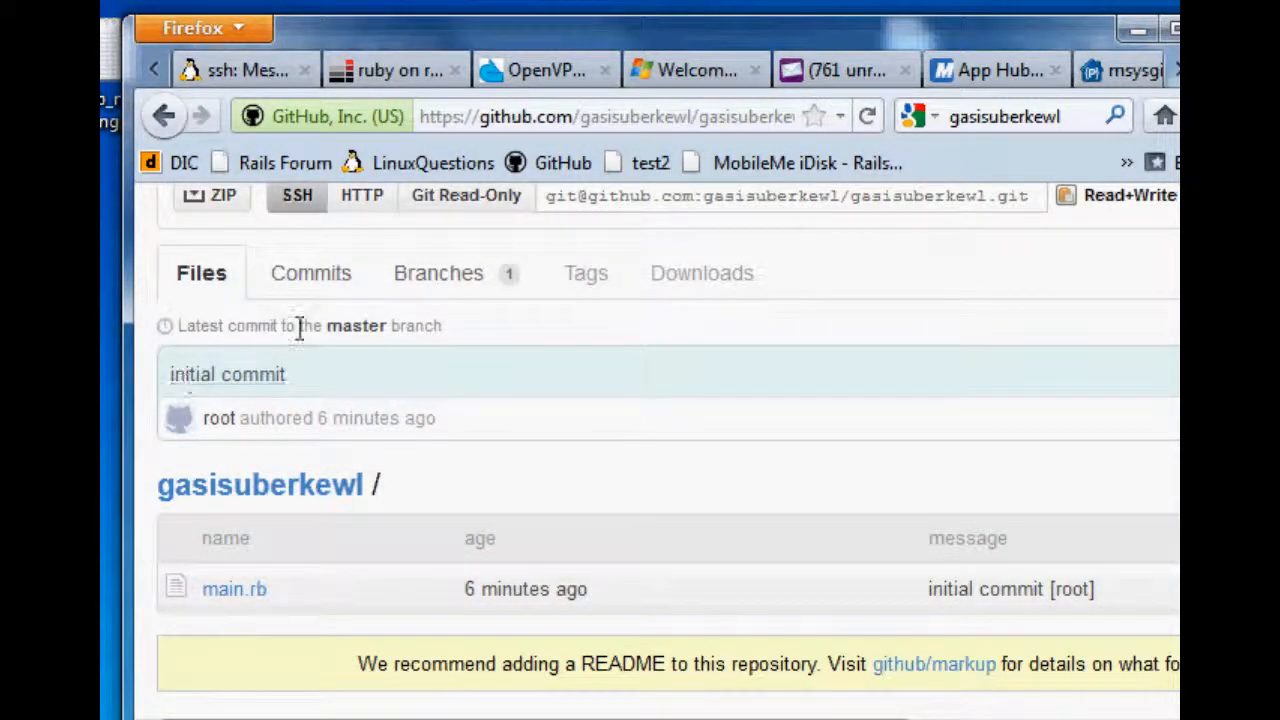
scroll(down, 3)
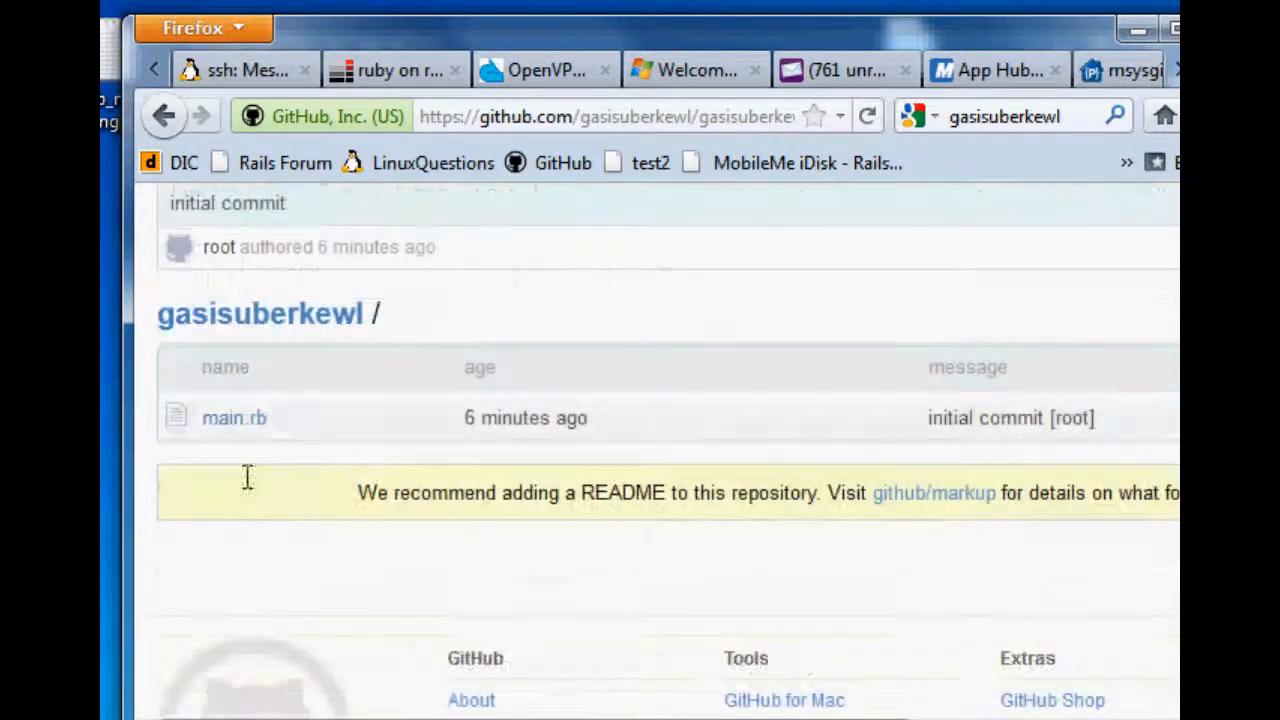
click(233, 417)
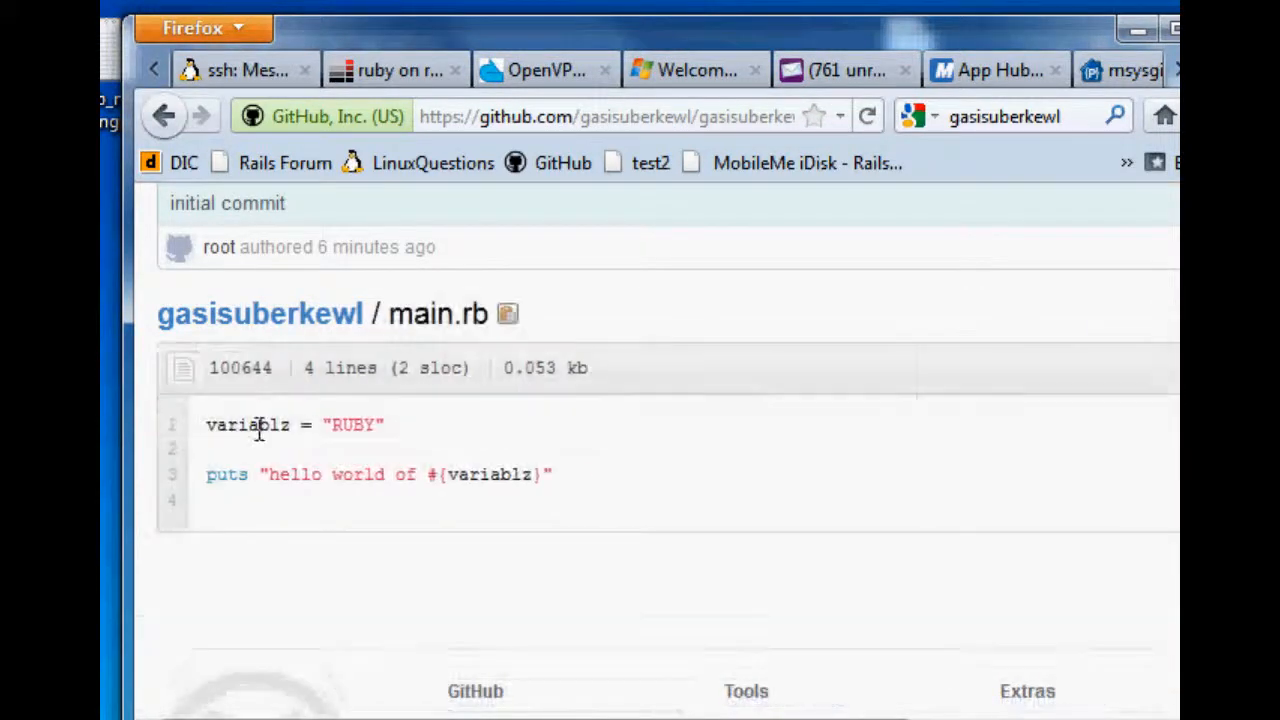
triple_click(260, 425)
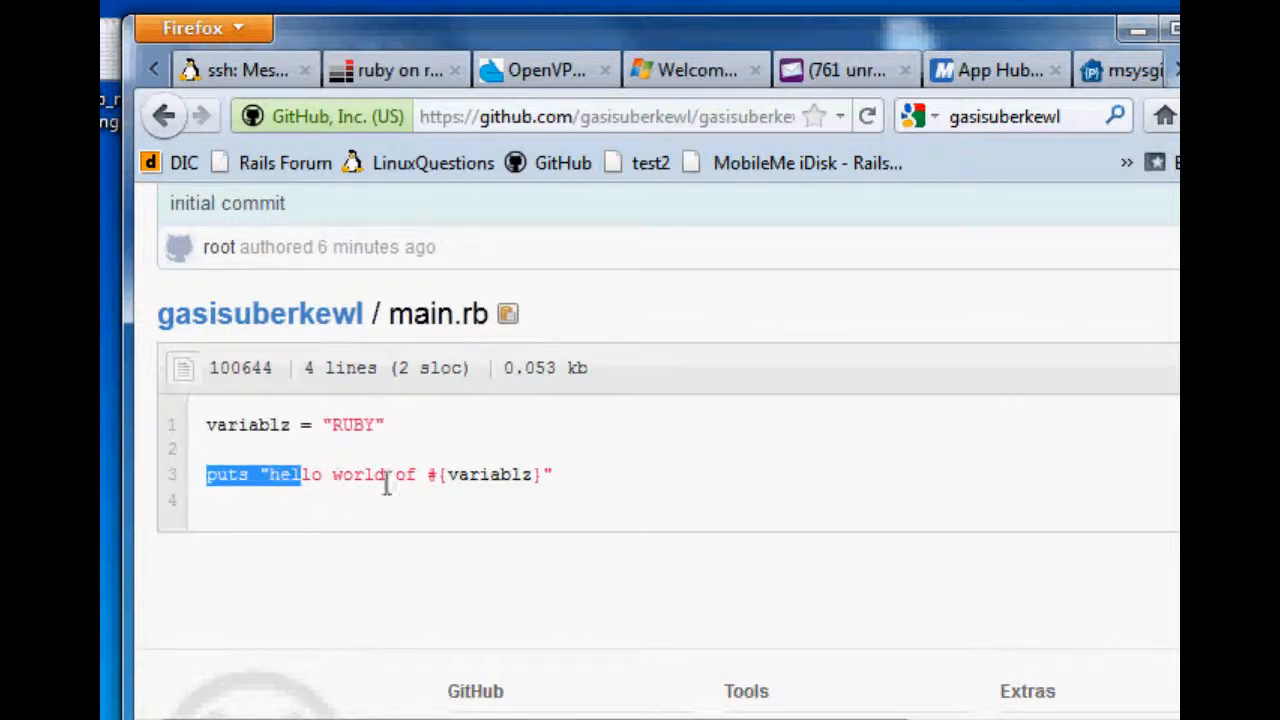
mouse_move(632, 492)
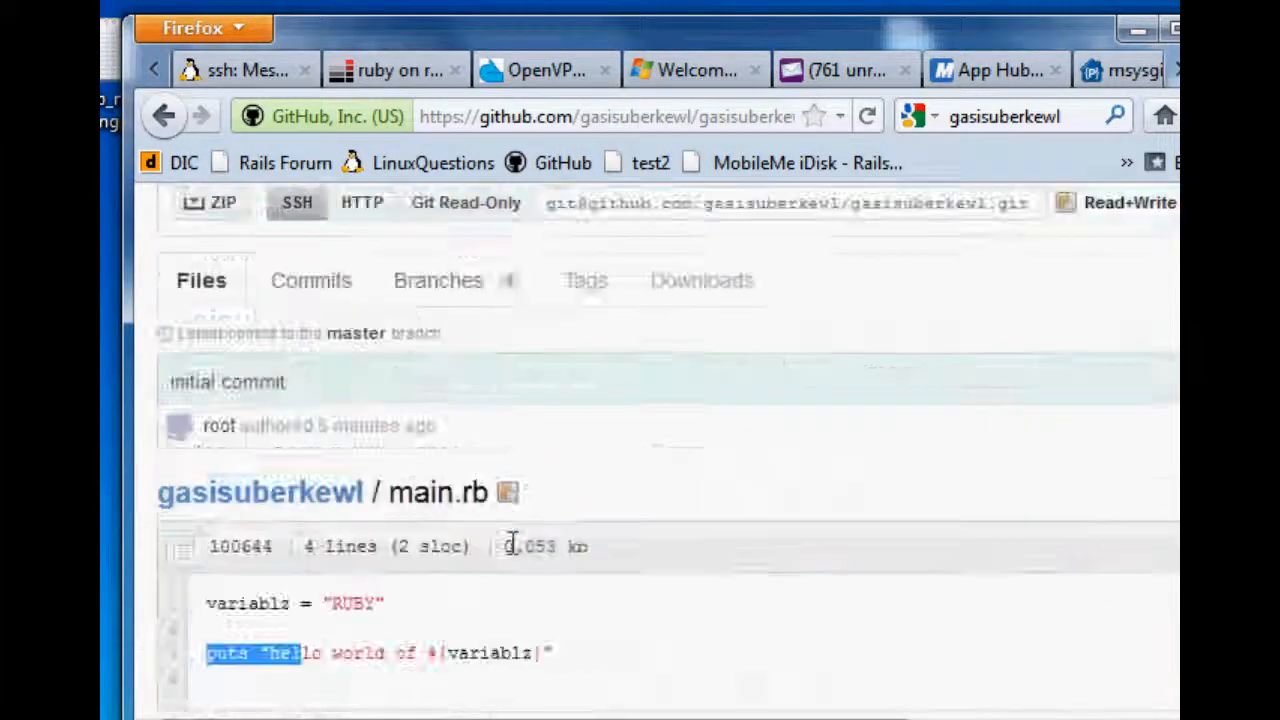
scroll(down, 3)
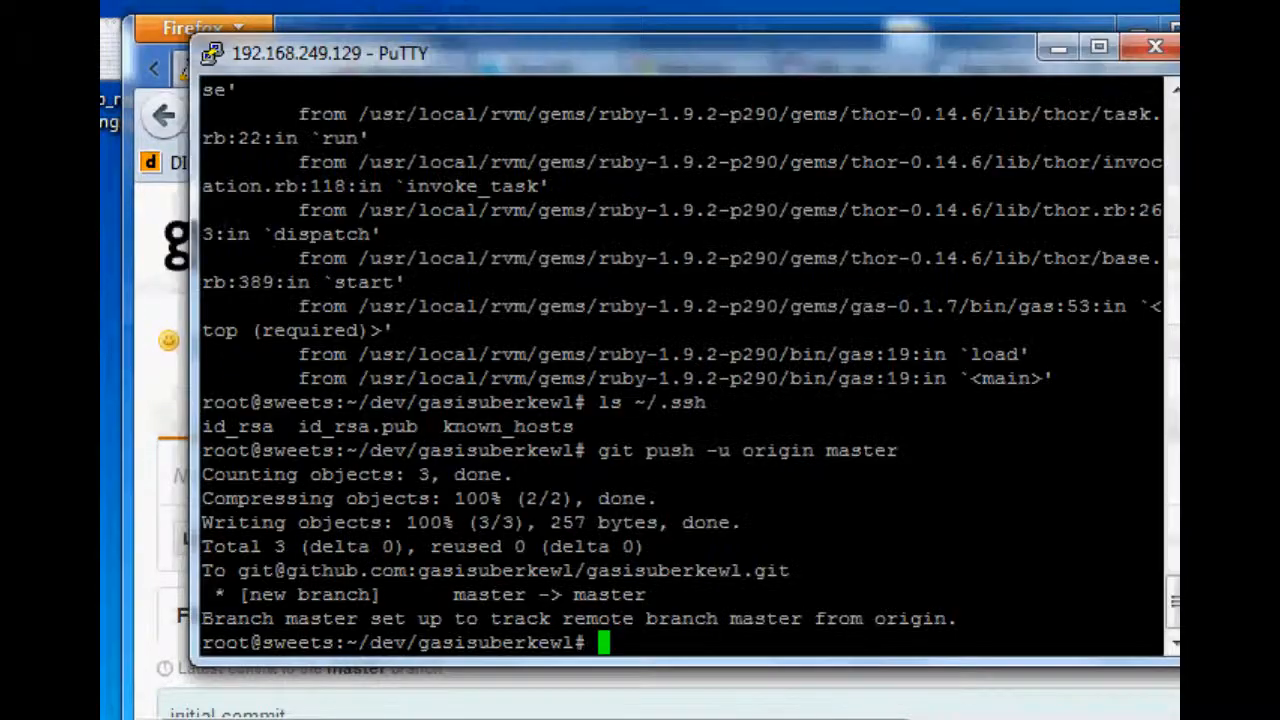
Step: Go up to dev, create an empty directory named new and enter it
text(c)
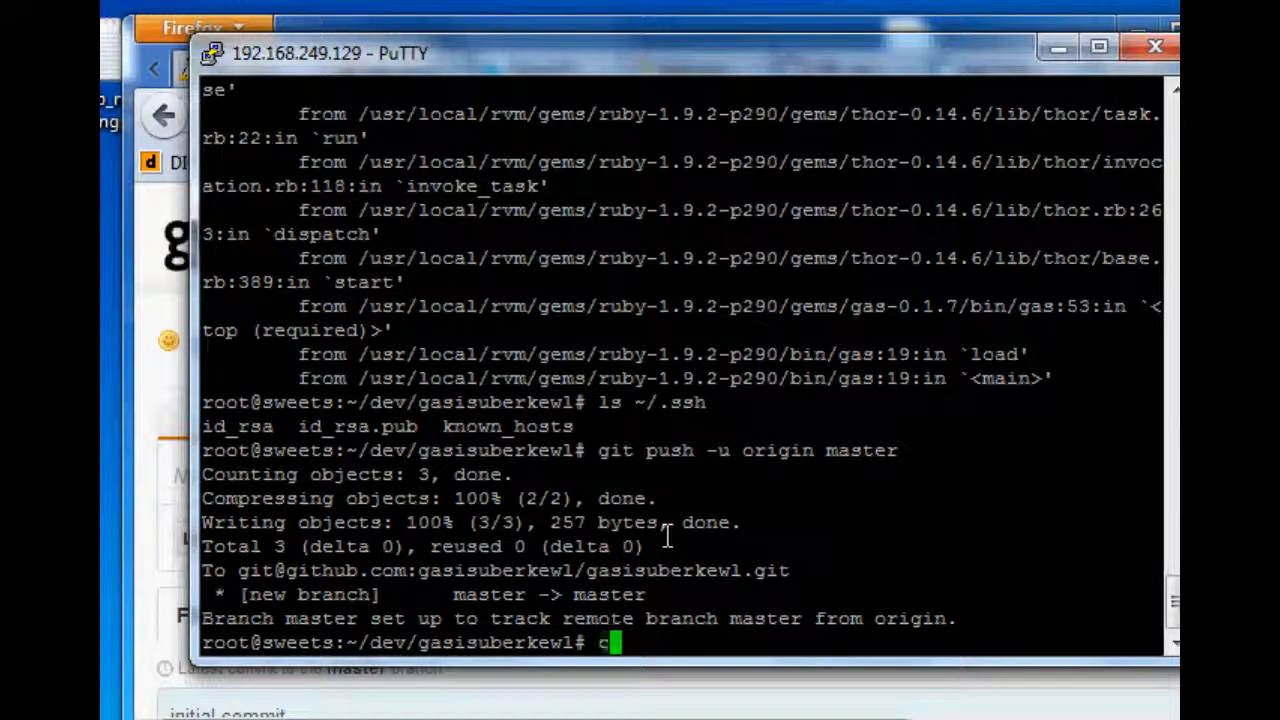
text(cd ..)
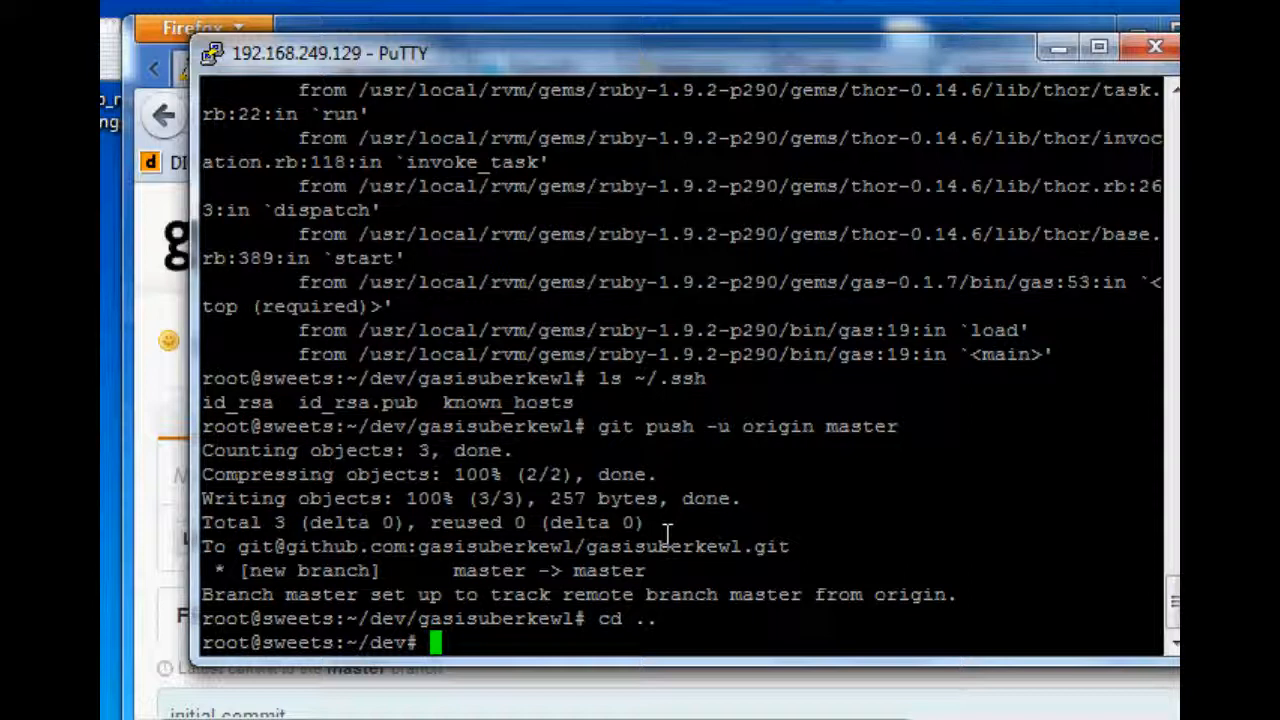
text(cd new)
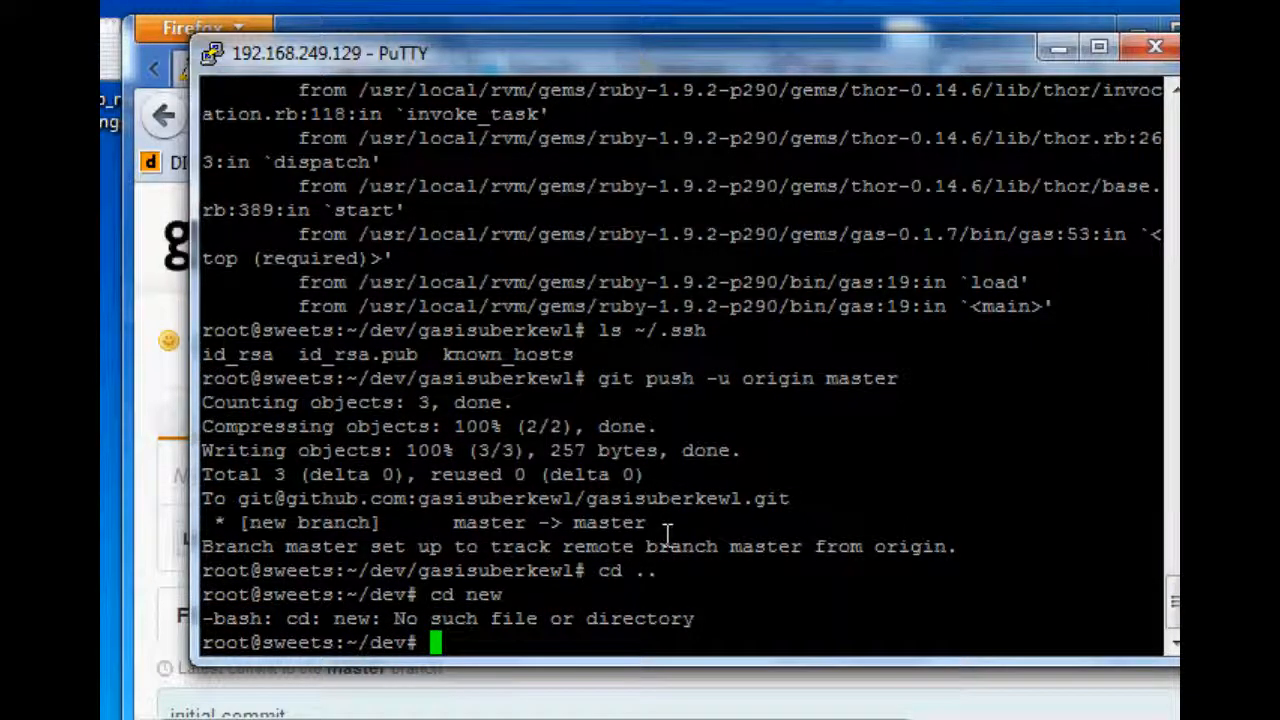
text(mkdir new)
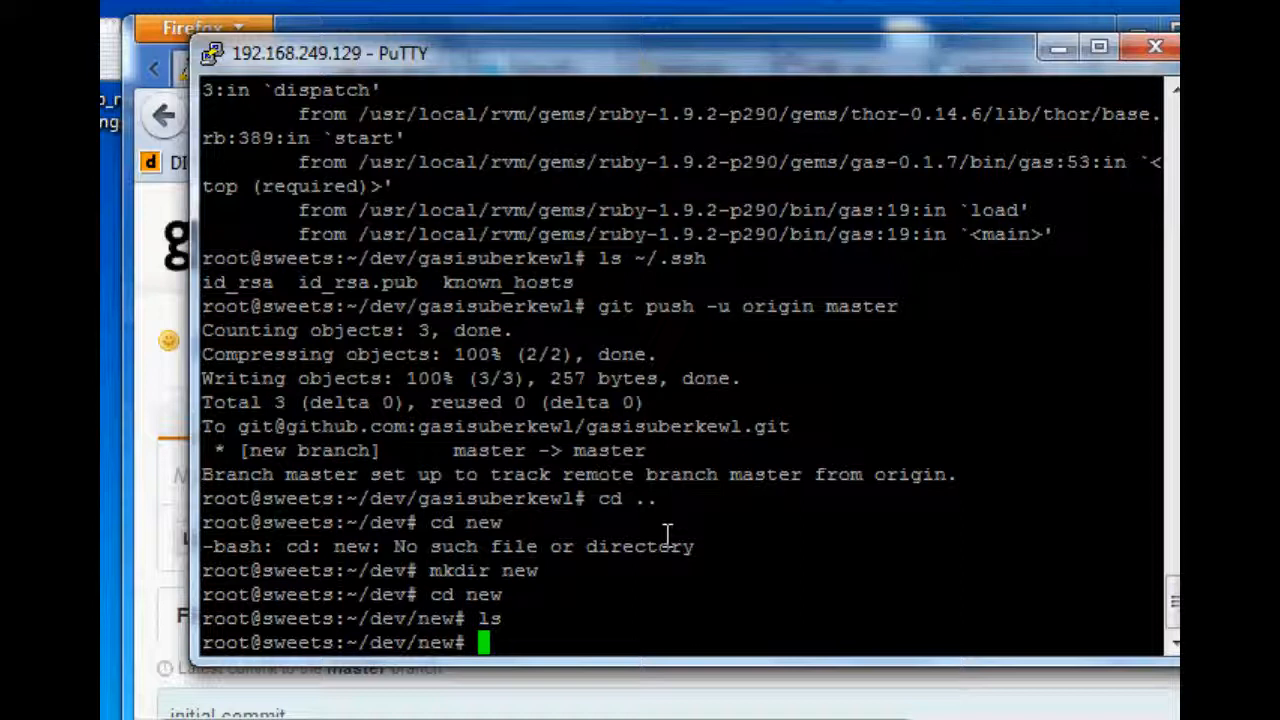
Step: Clone the GitHub repository into new and cd into the cloned folder
text(git clone)
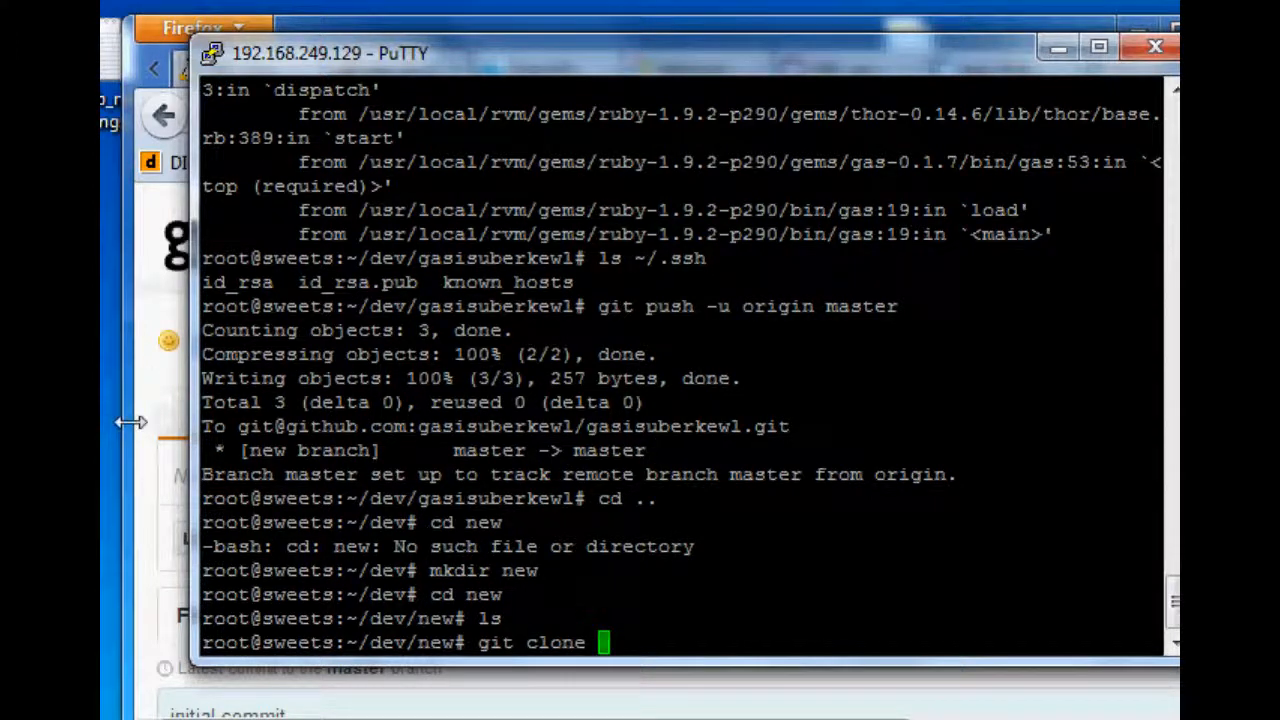
click(197, 28)
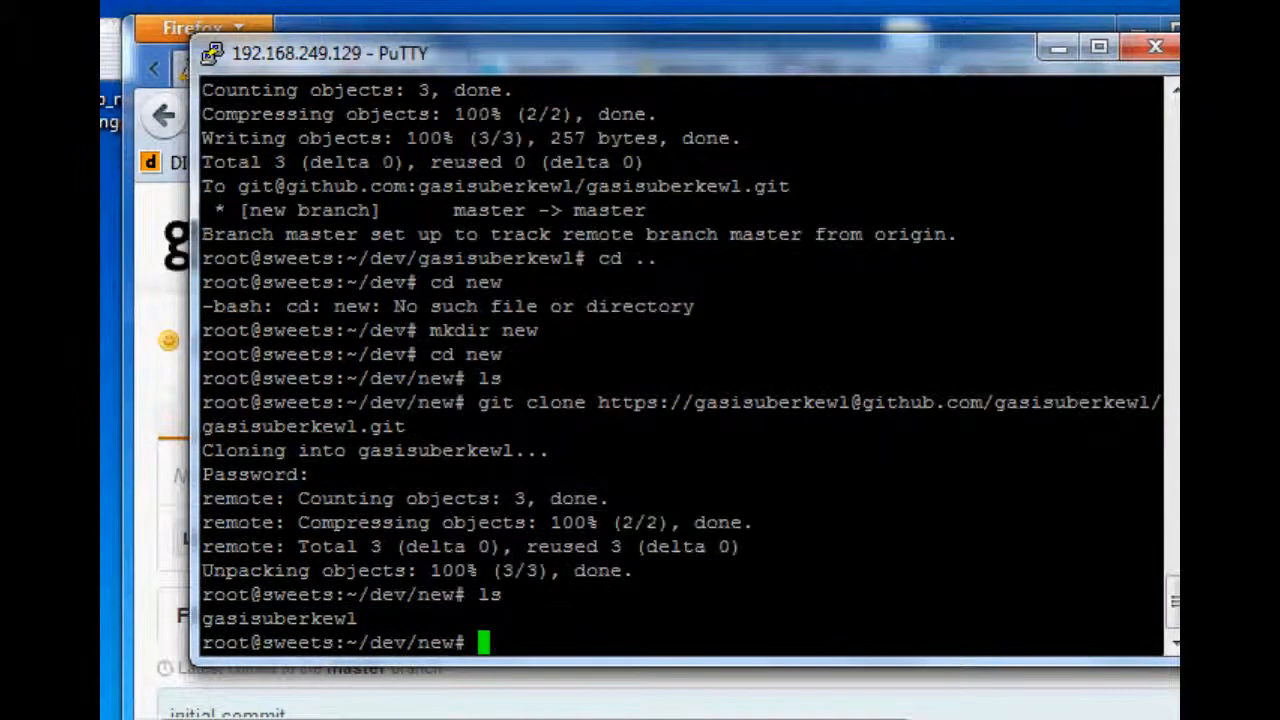
text(cd gas)
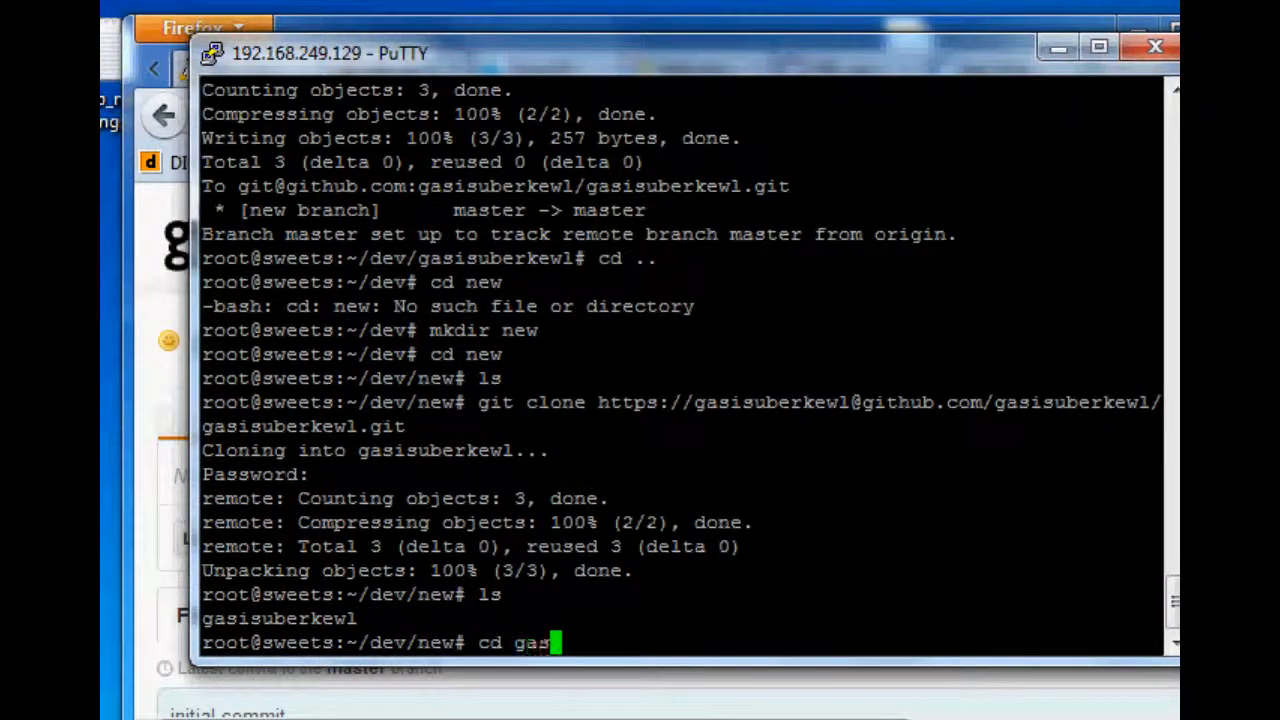
text(isuberkewl)
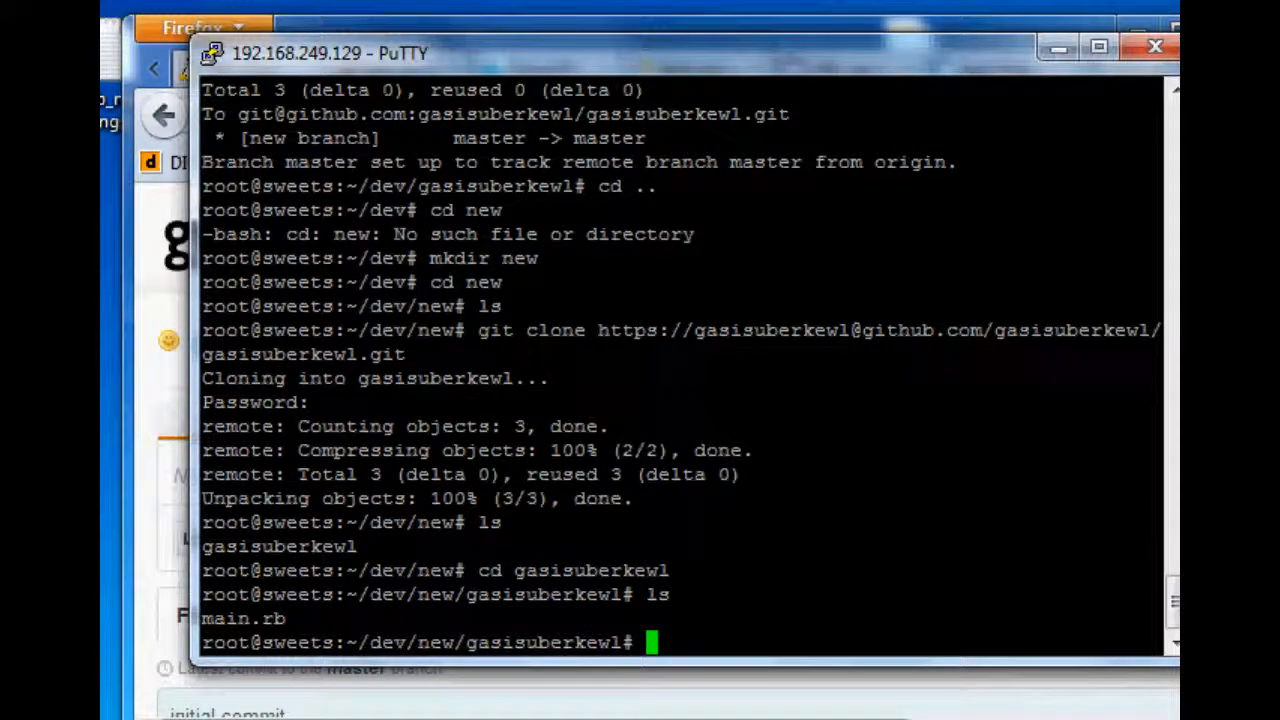
Step: Run ruby main.rb, printing hello world of RUBY, then list gas authors
text(ruby)
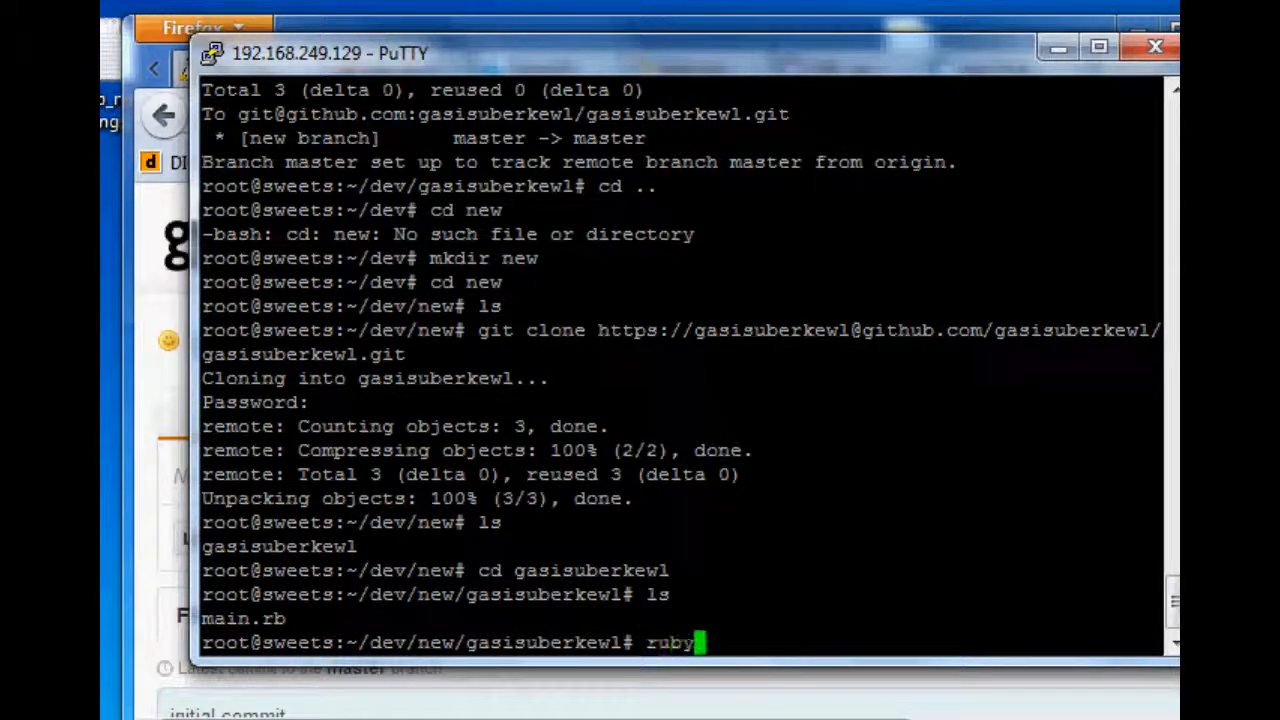
text(main)
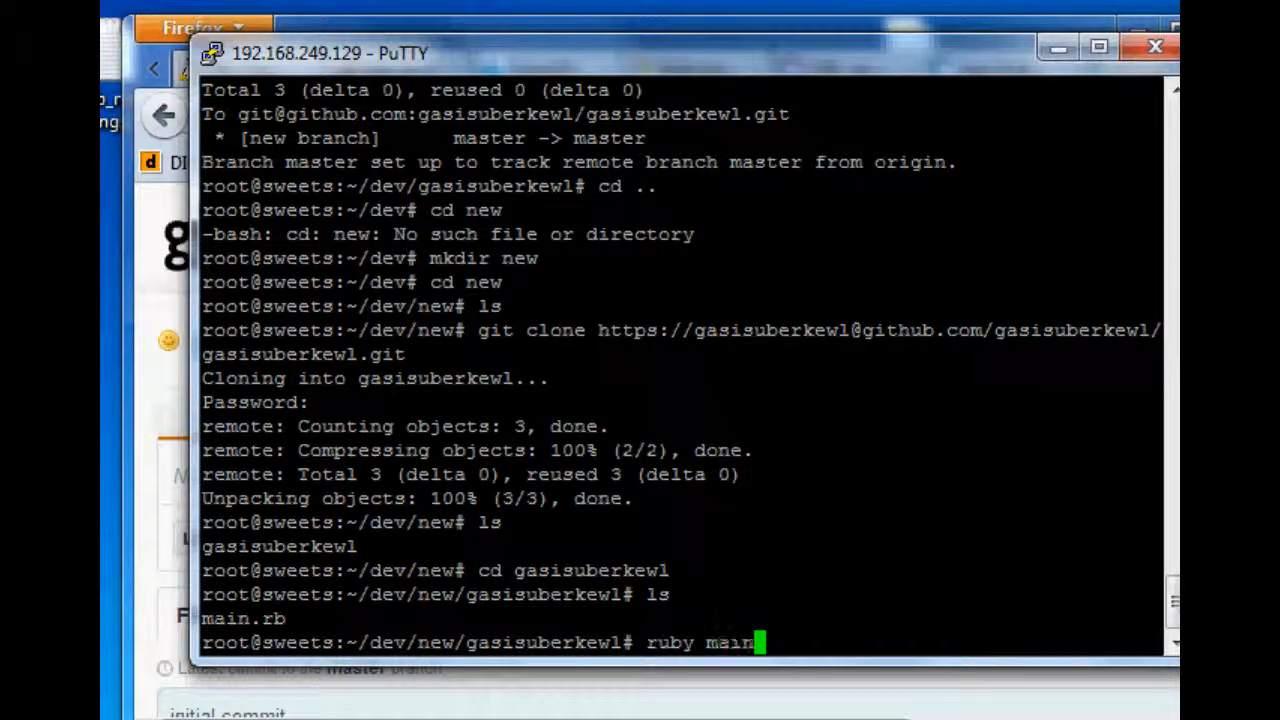
key(Return)
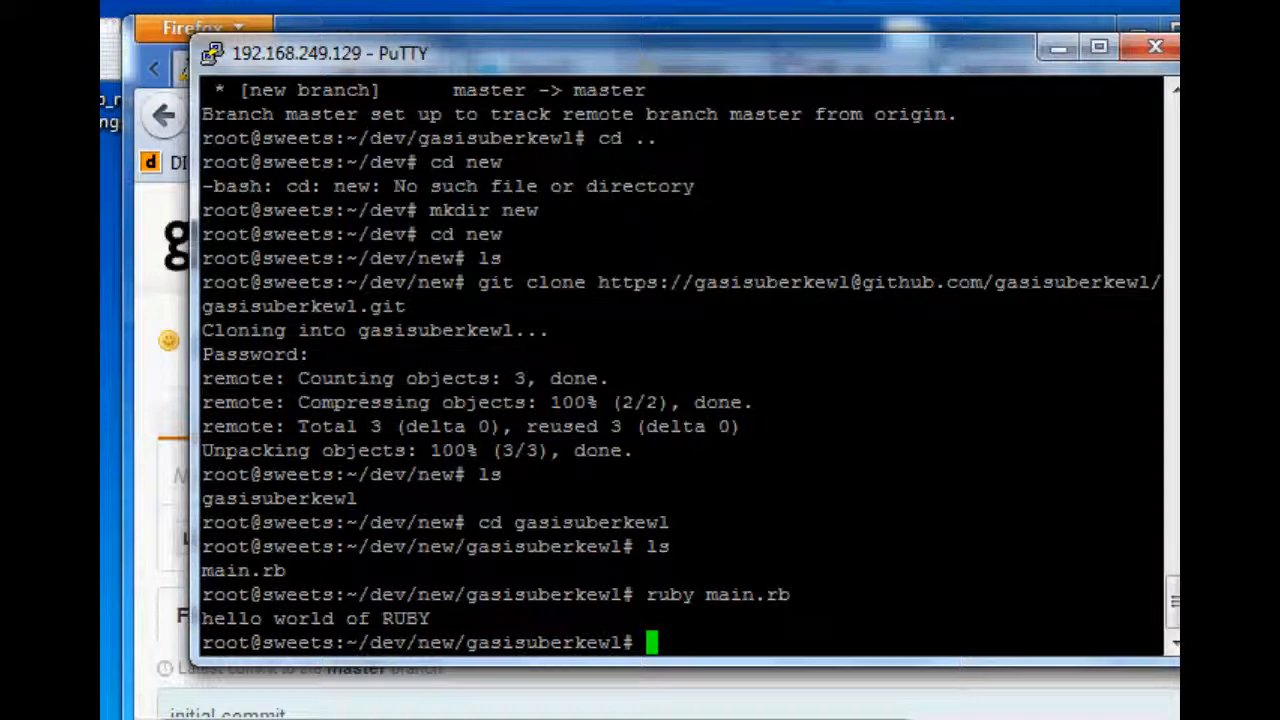
text(gas)
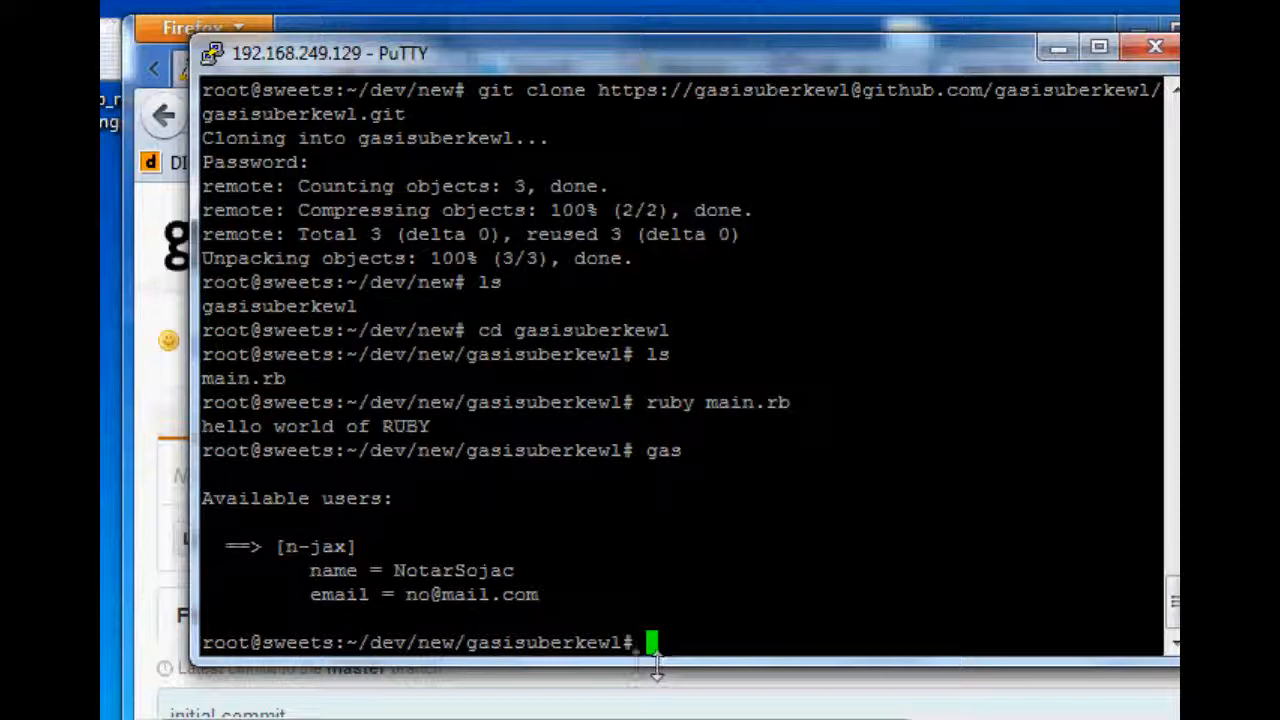
mouse_move(548, 600)
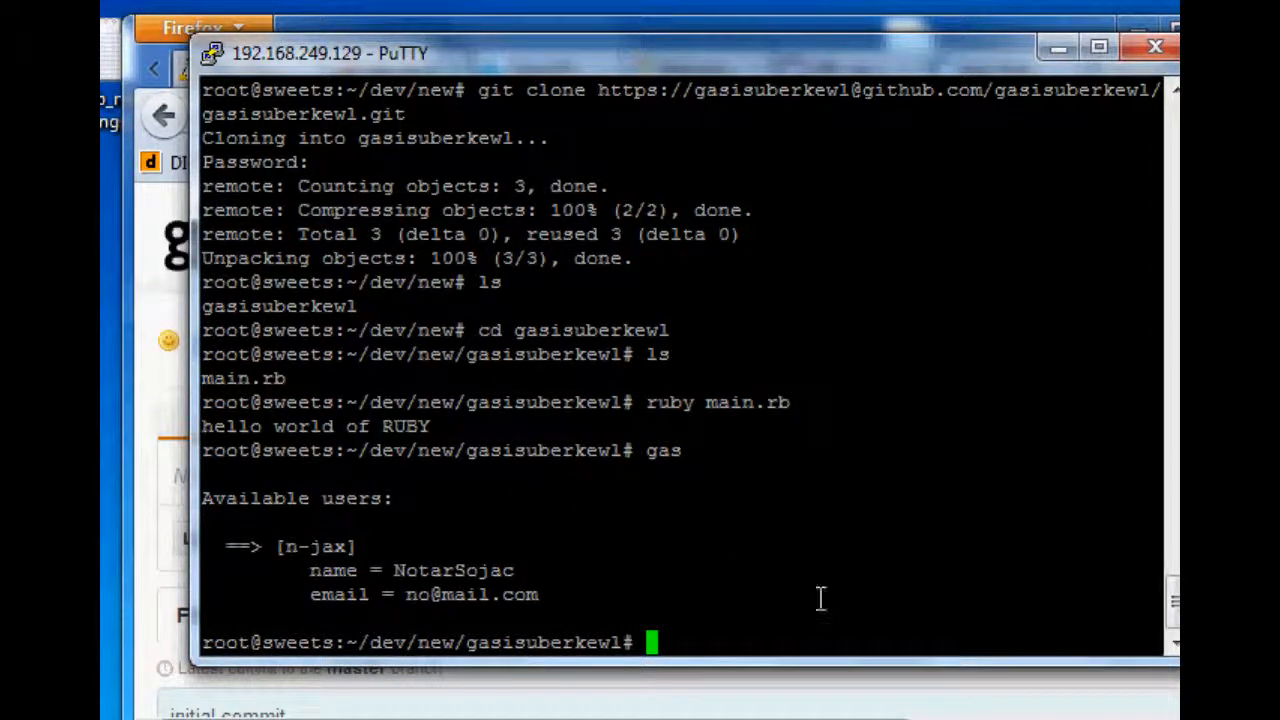
mouse_move(340, 526)
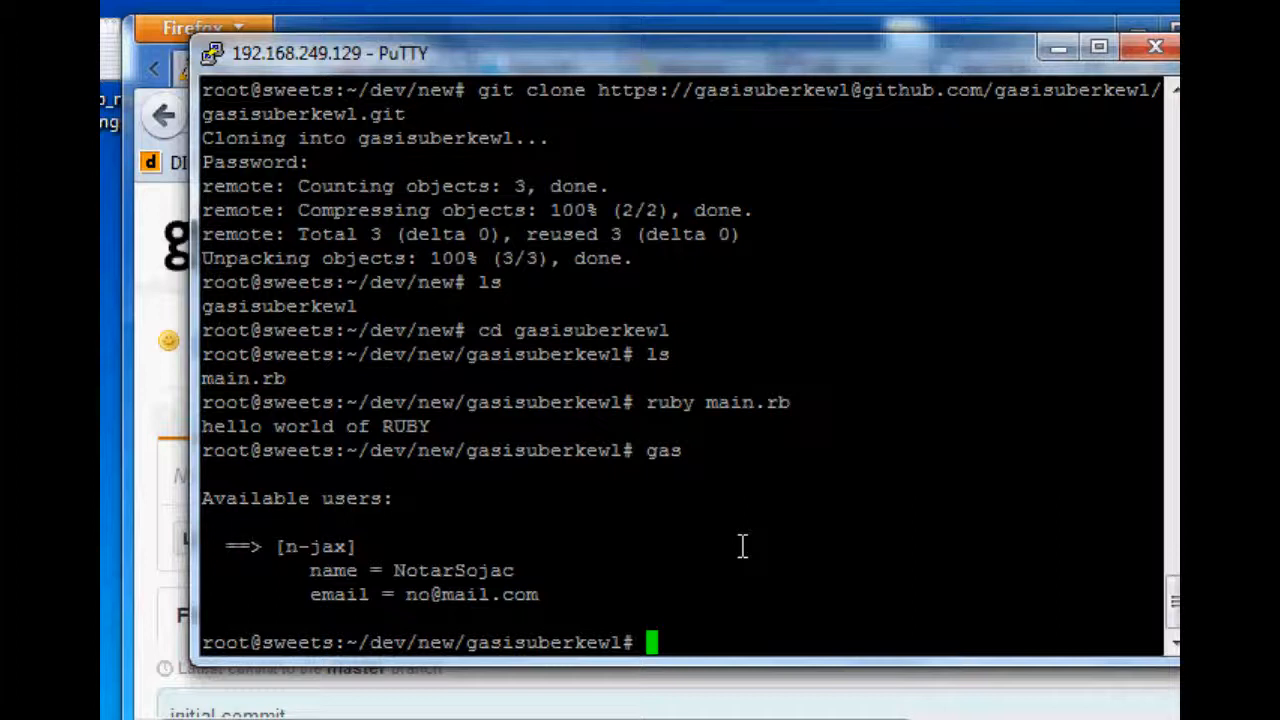
Step: Change the shell's working directory to ~/.ssh
text(cd .s)
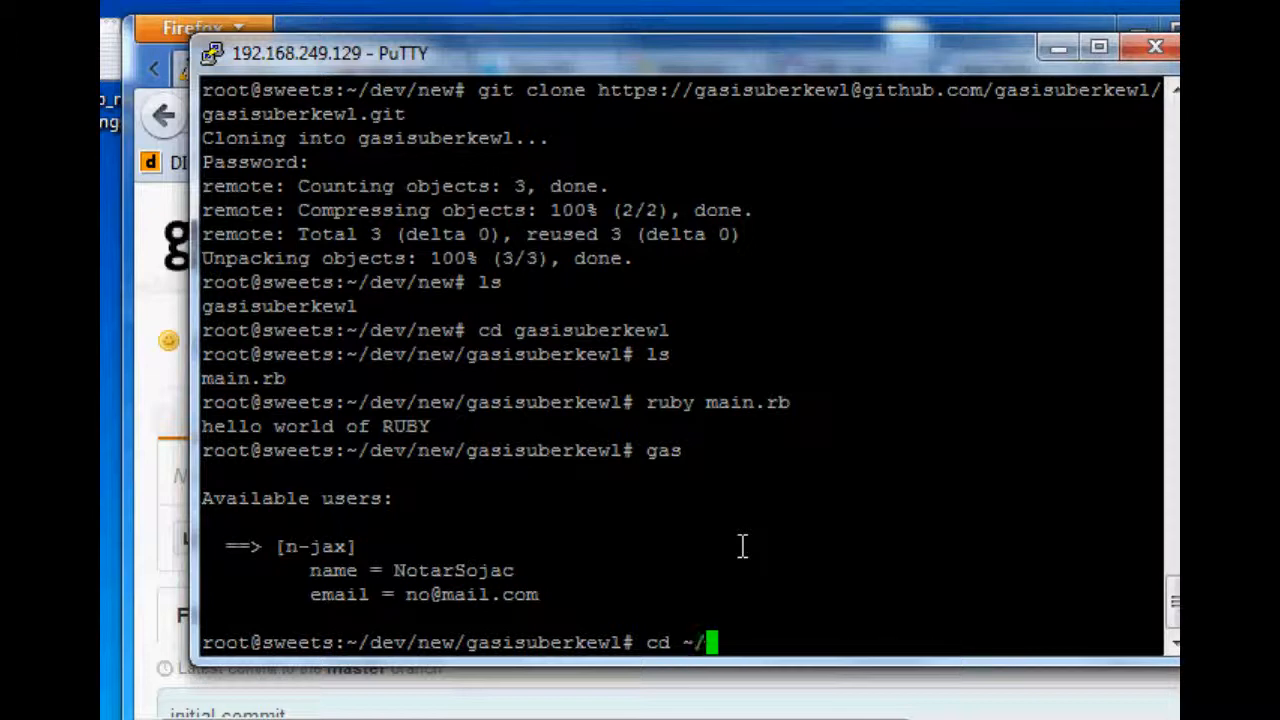
text(.ssh)
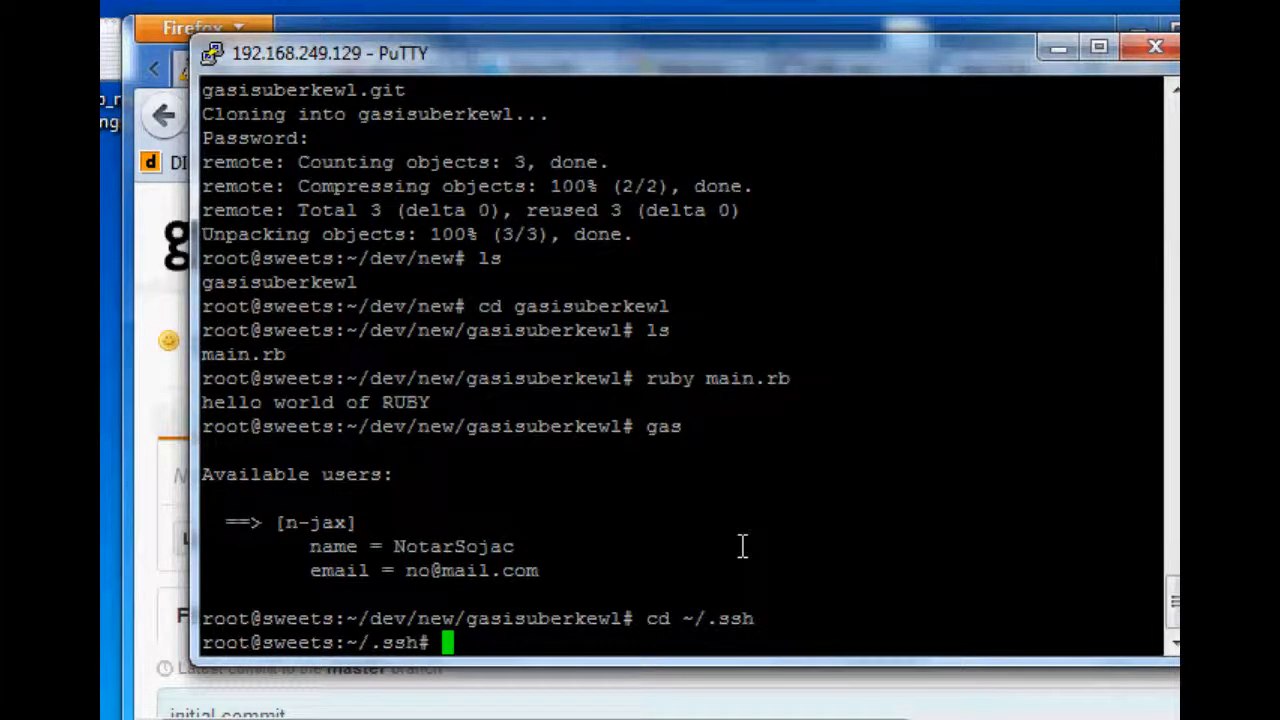
Step: List ~/.ssh (id_rsa, id_rsa.pub, known_hosts) and ~/.gas (gas.authors, n-jax key pair)
text(ls)
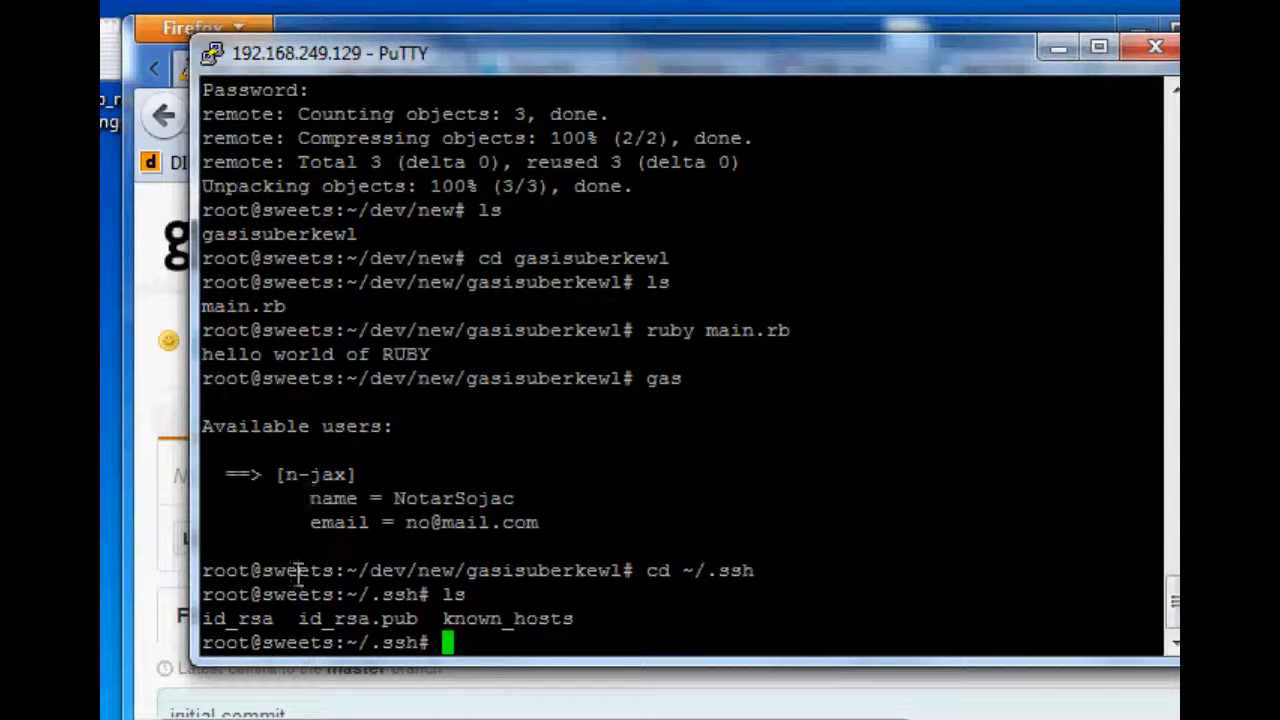
mouse_move(310, 618)
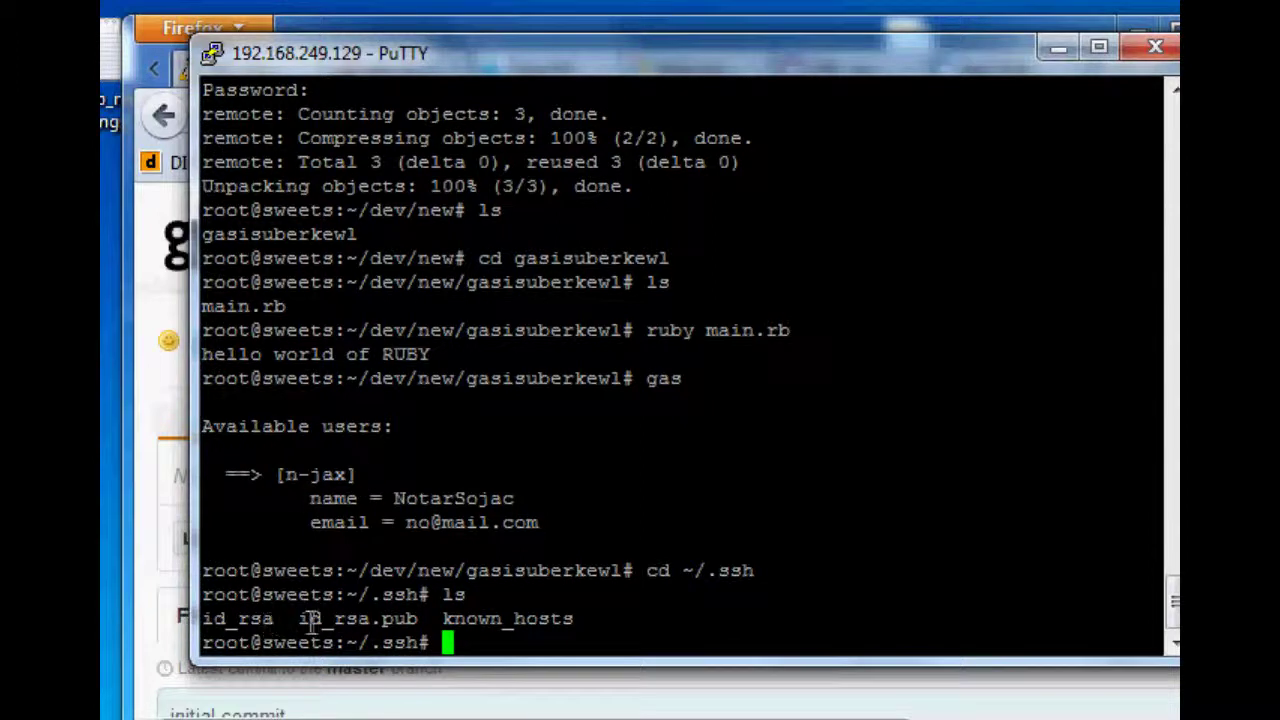
mouse_move(350, 612)
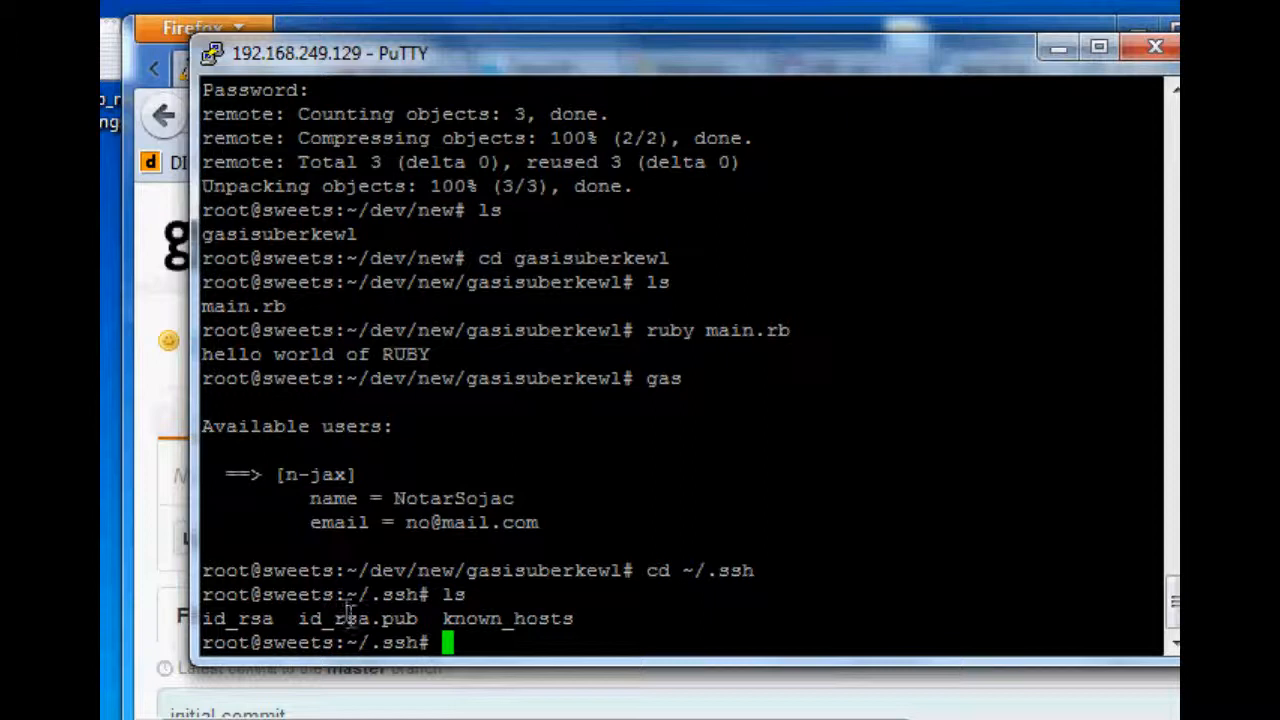
mouse_move(390, 618)
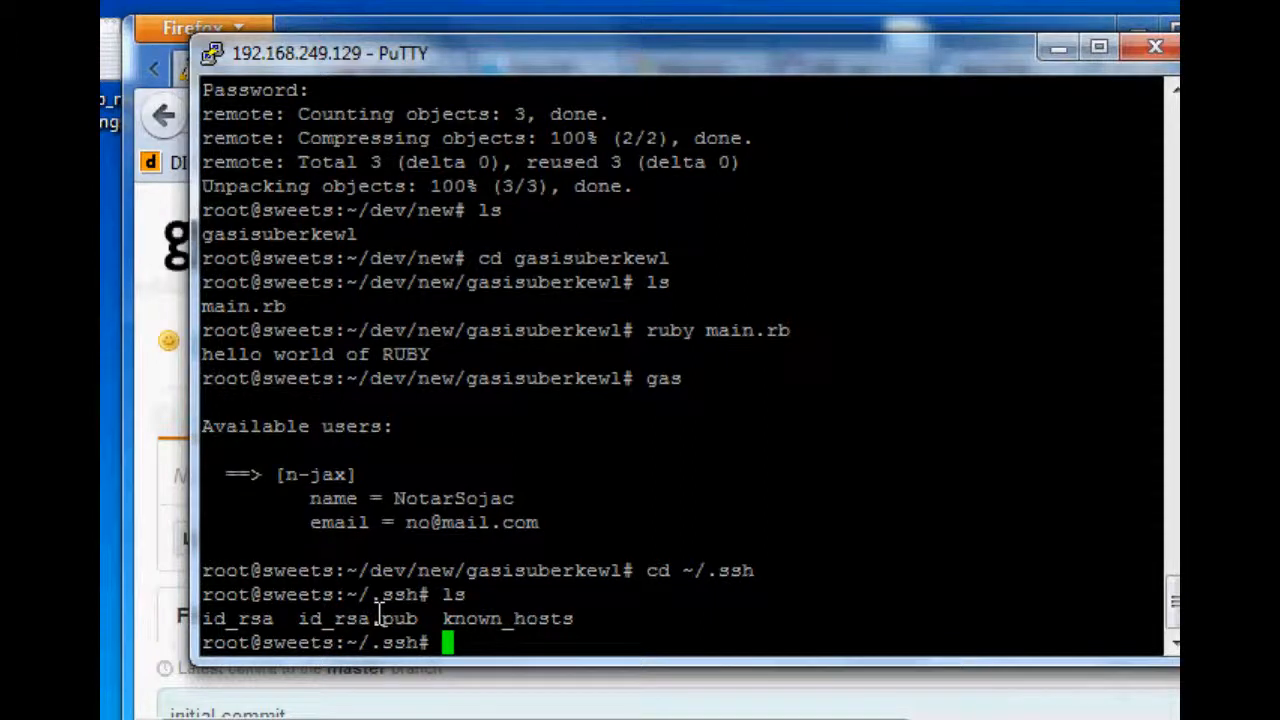
mouse_move(383, 620)
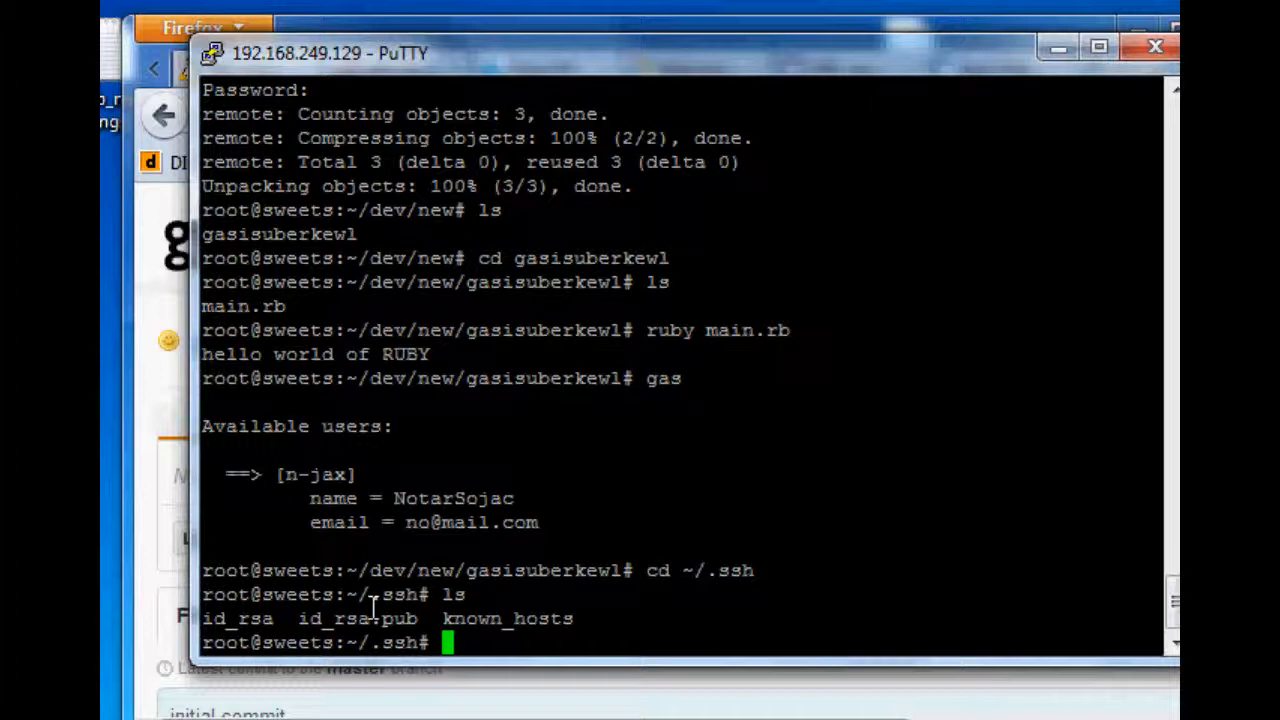
text(ls)
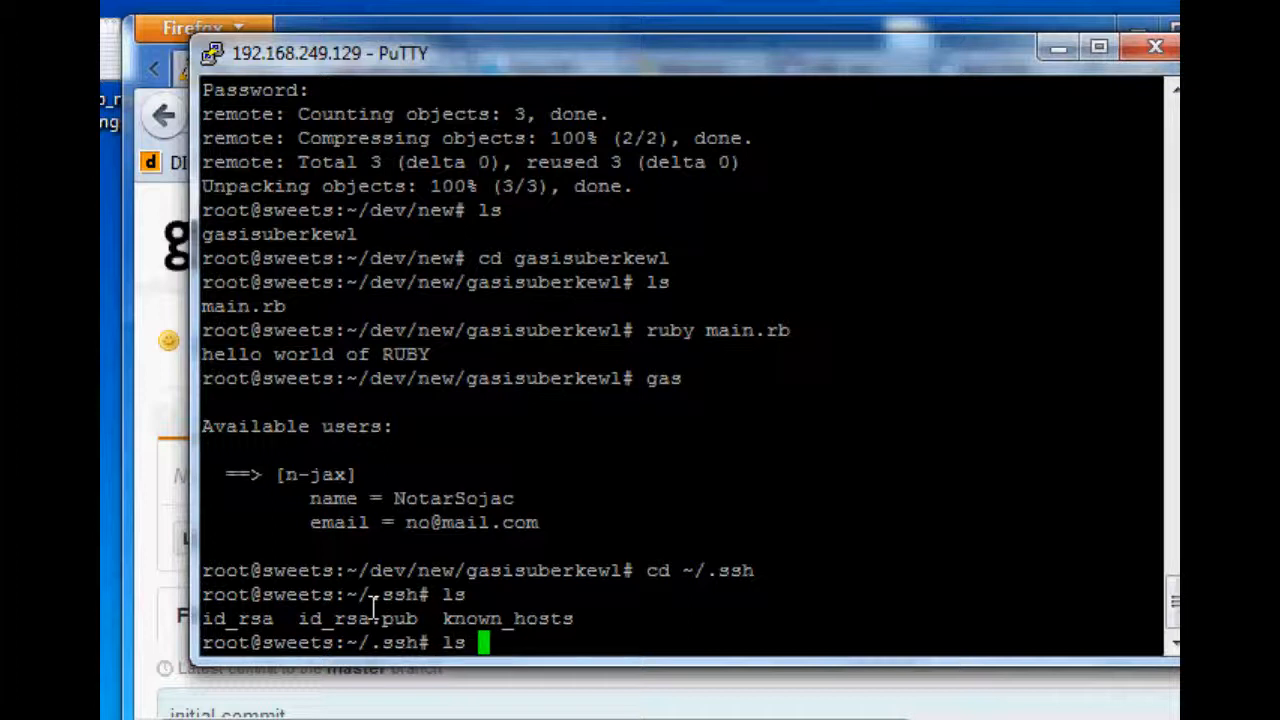
text(~/.gas)
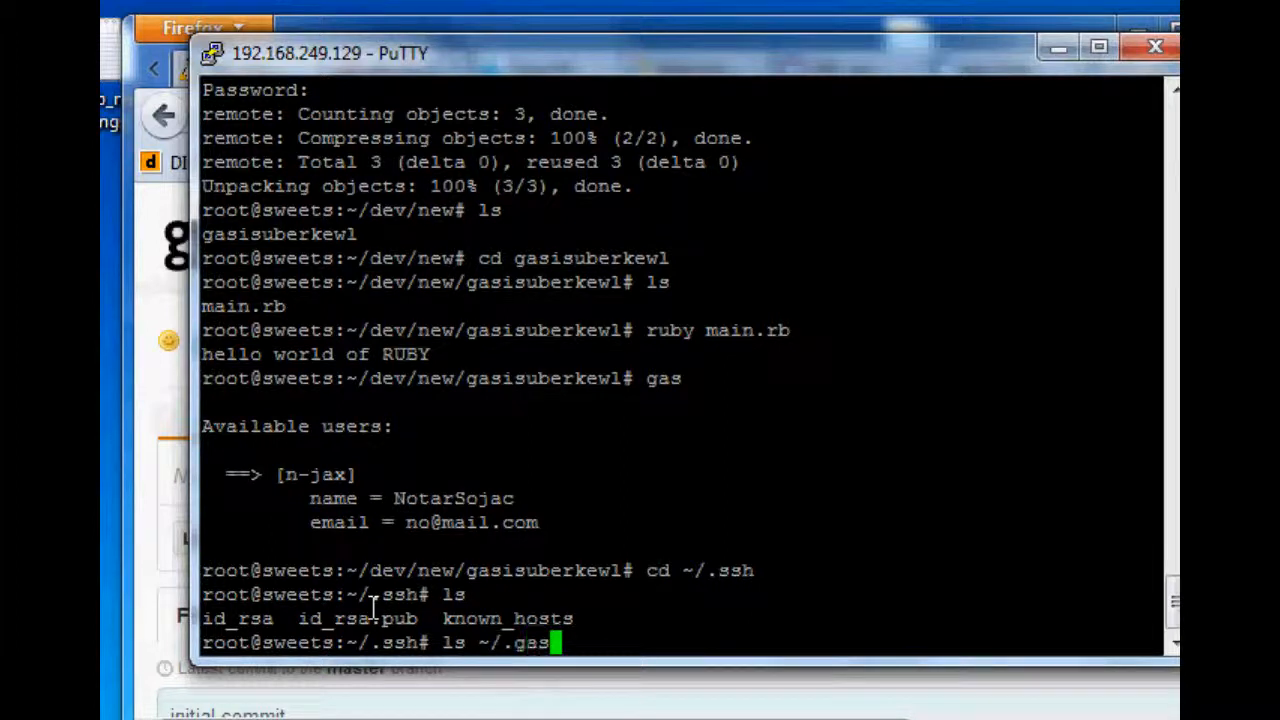
key(Return)
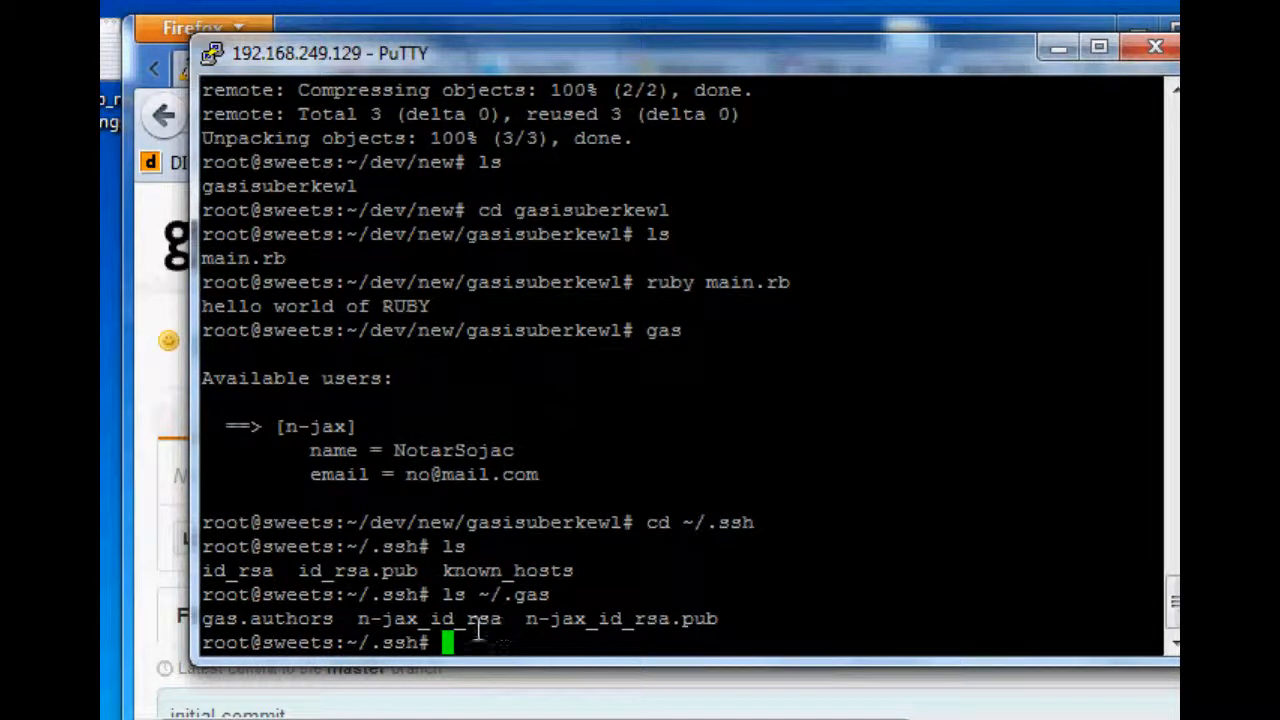
mouse_move(430, 619)
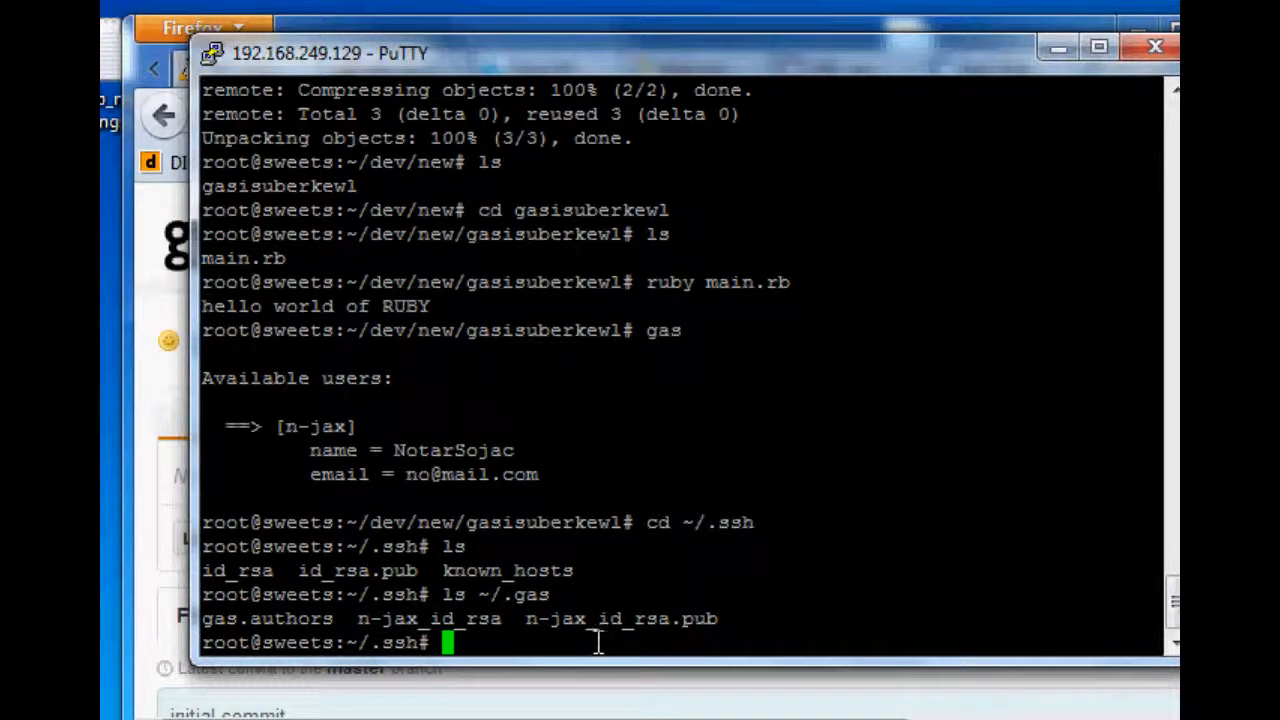
mouse_move(595, 643)
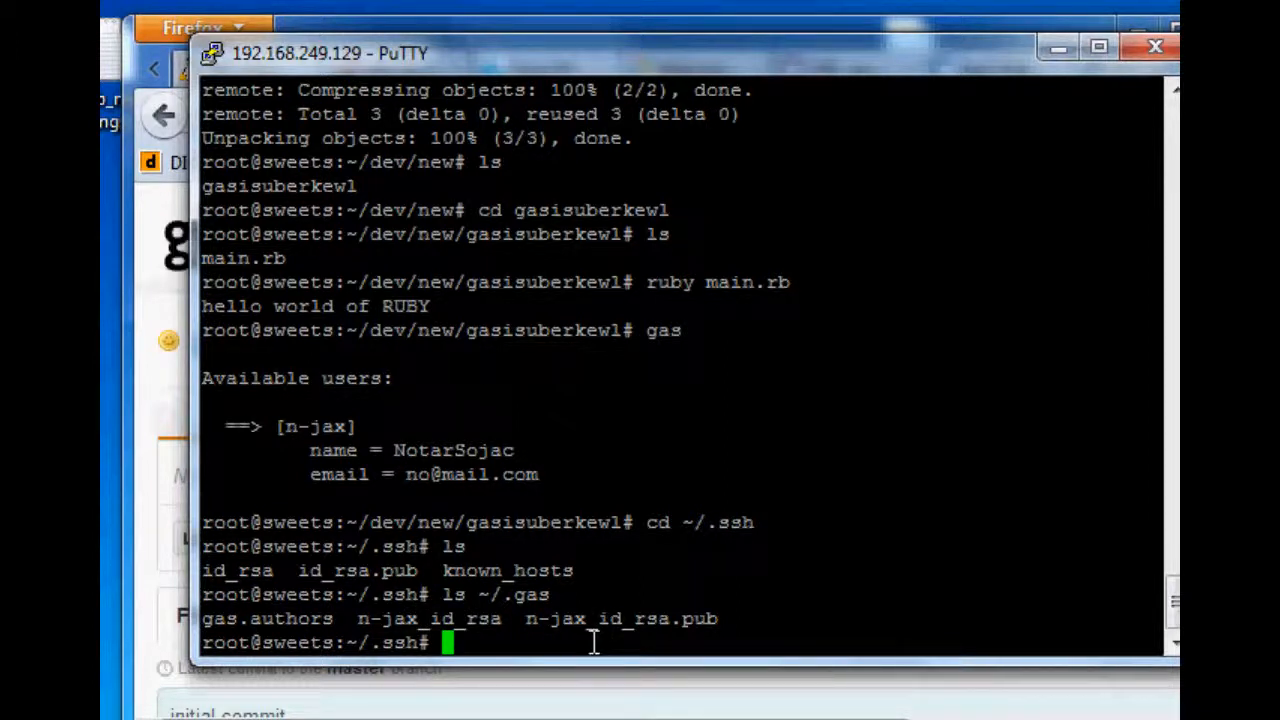
text(ls)
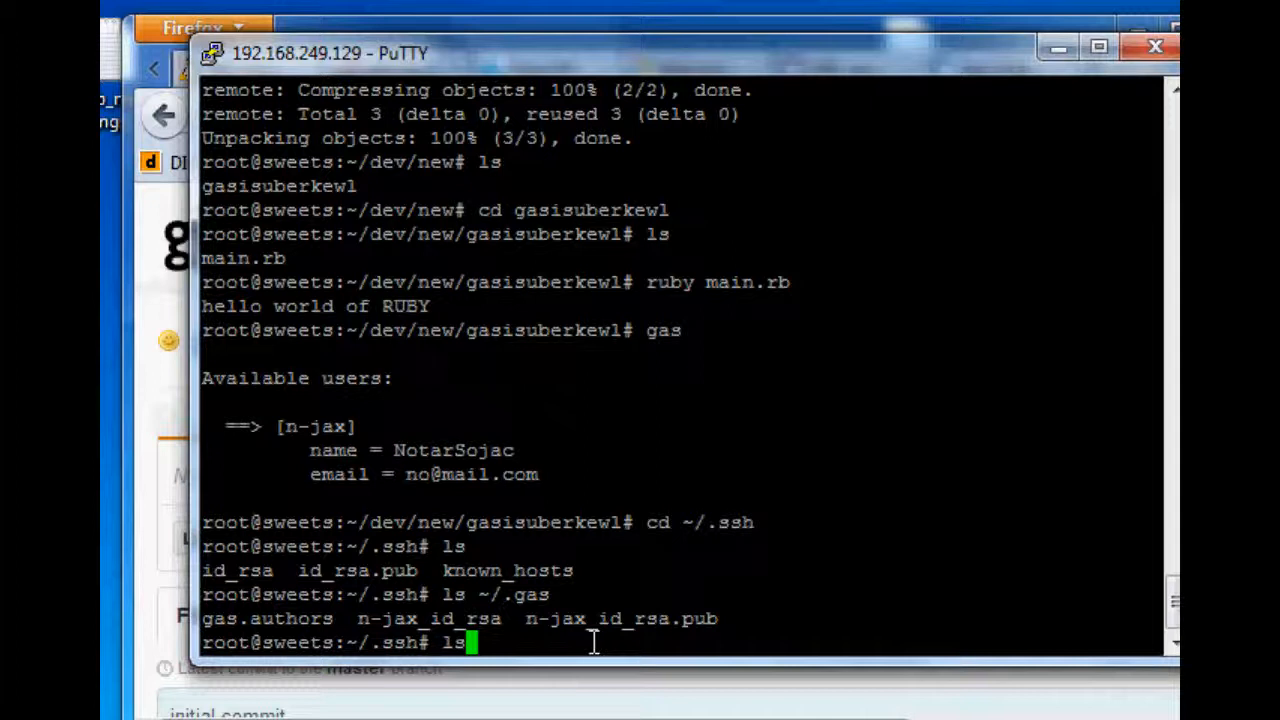
mouse_move(420, 628)
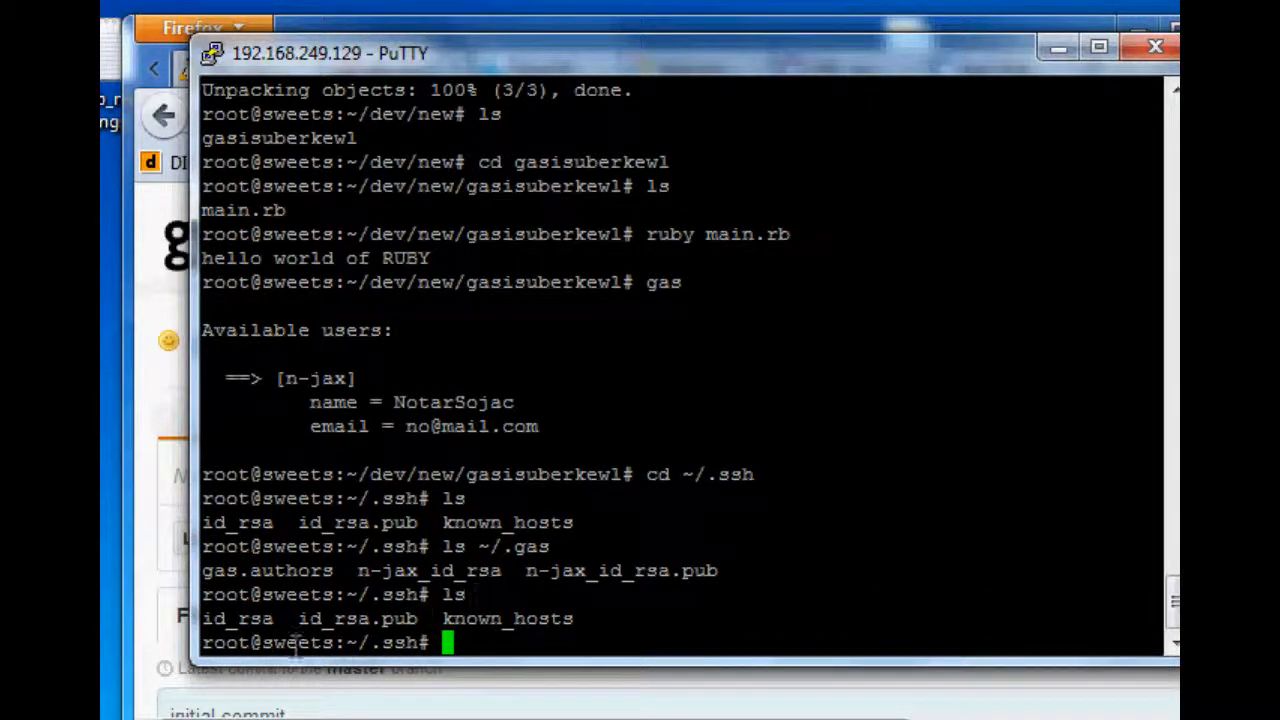
mouse_move(275, 627)
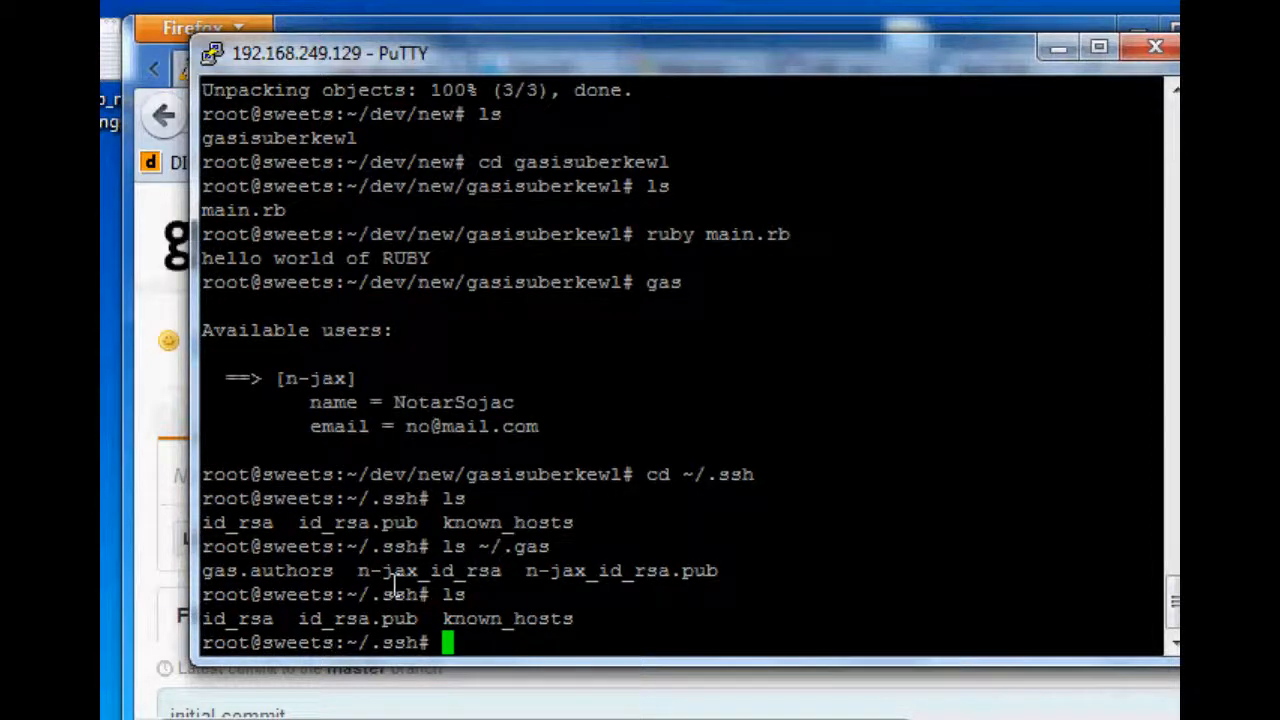
Step: Try ssh-add /h and ssh-add -h; both report no connection to the authentication agent
text(ssh-add /h)
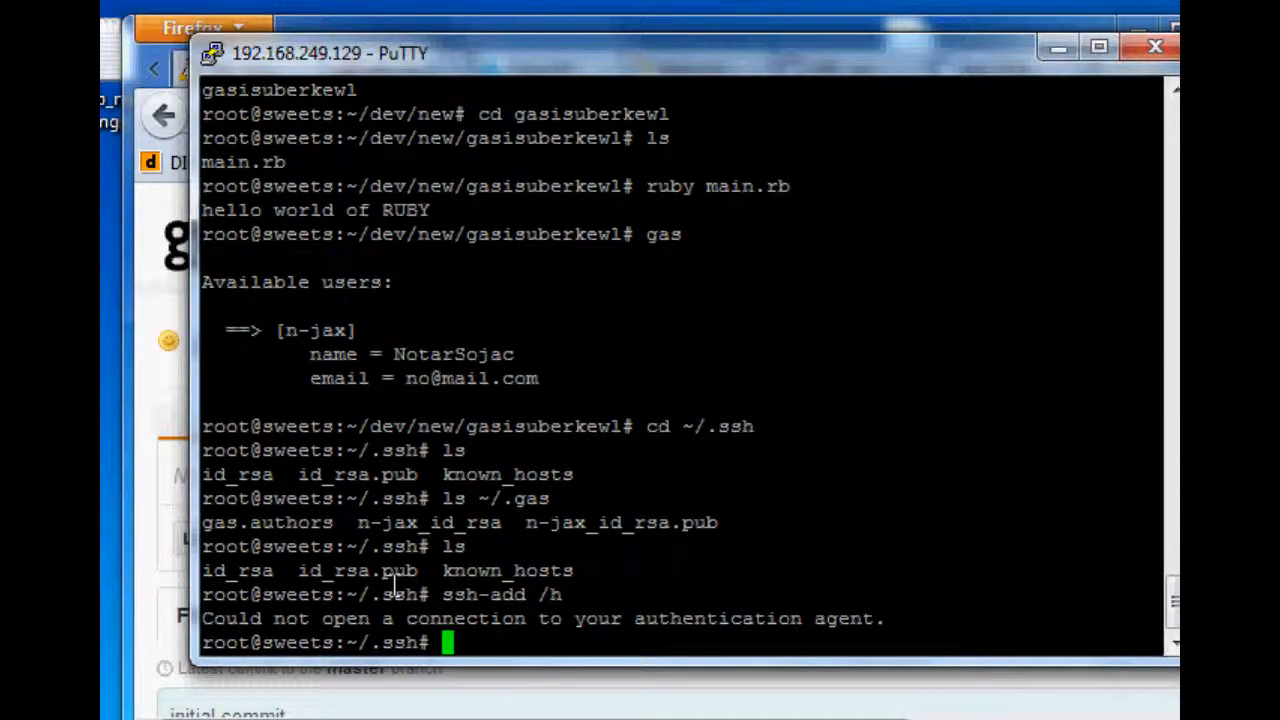
text(ssh-add)
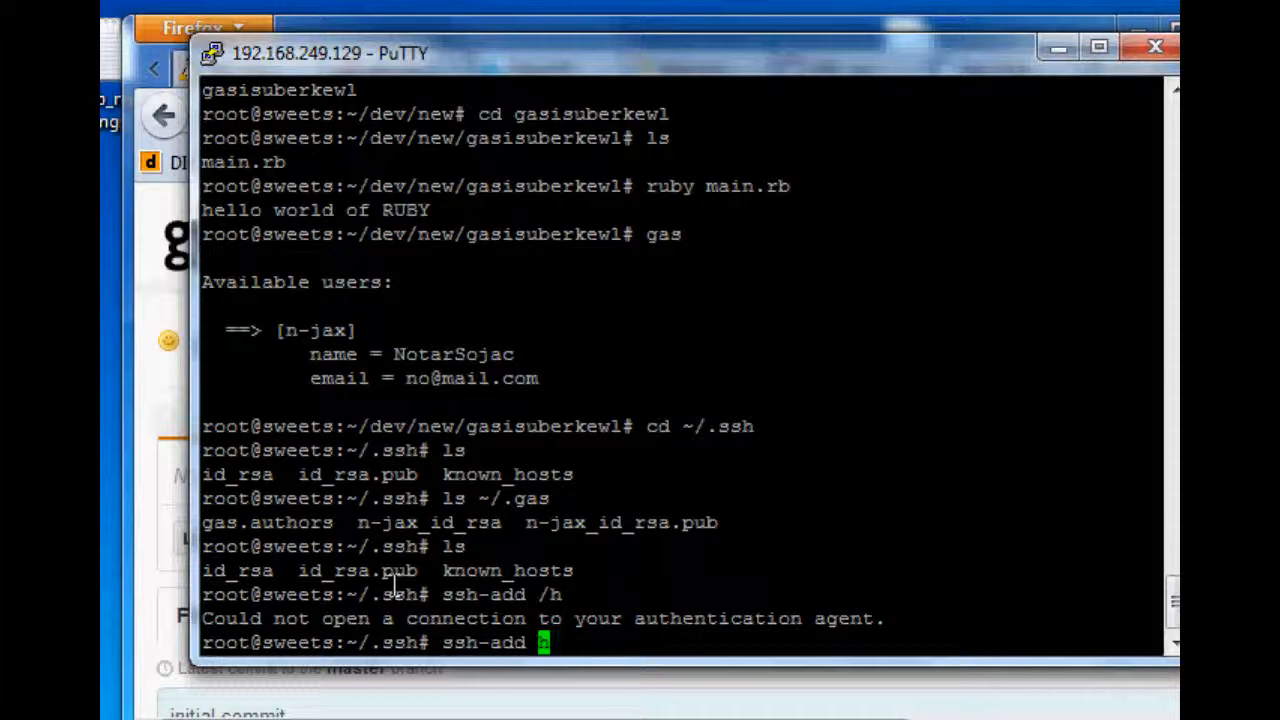
key(Return)
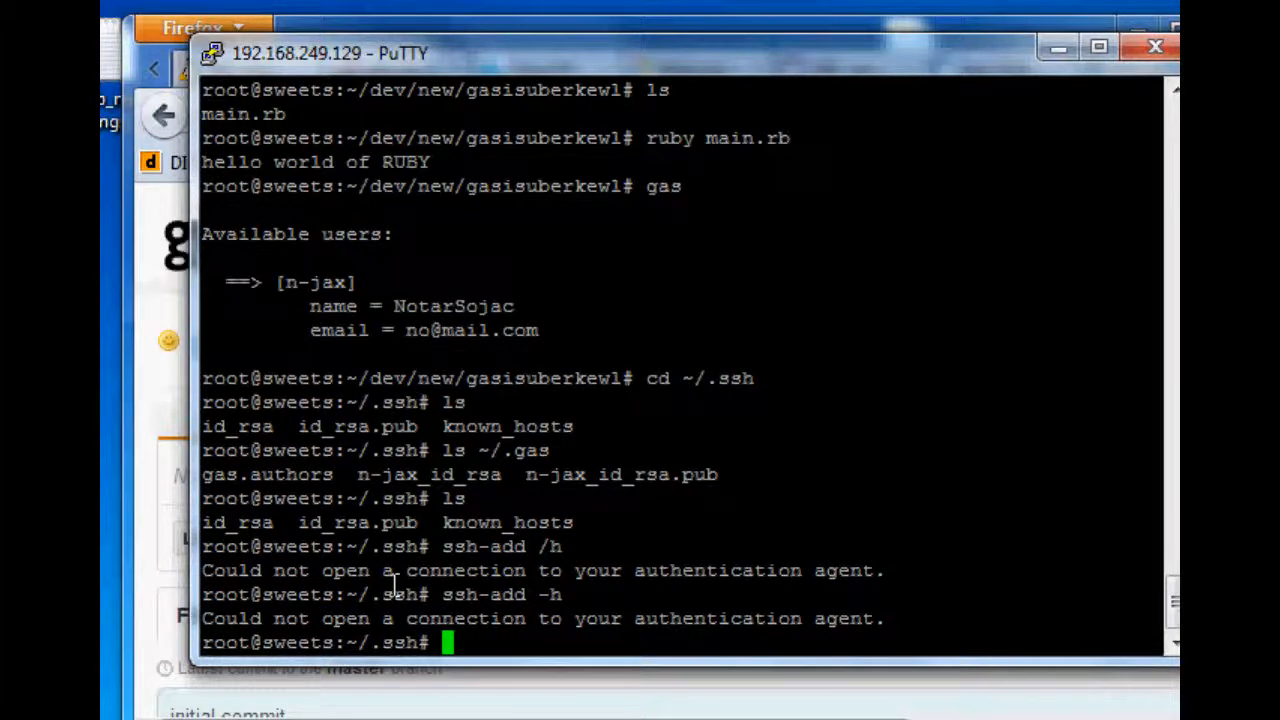
mouse_move(485, 594)
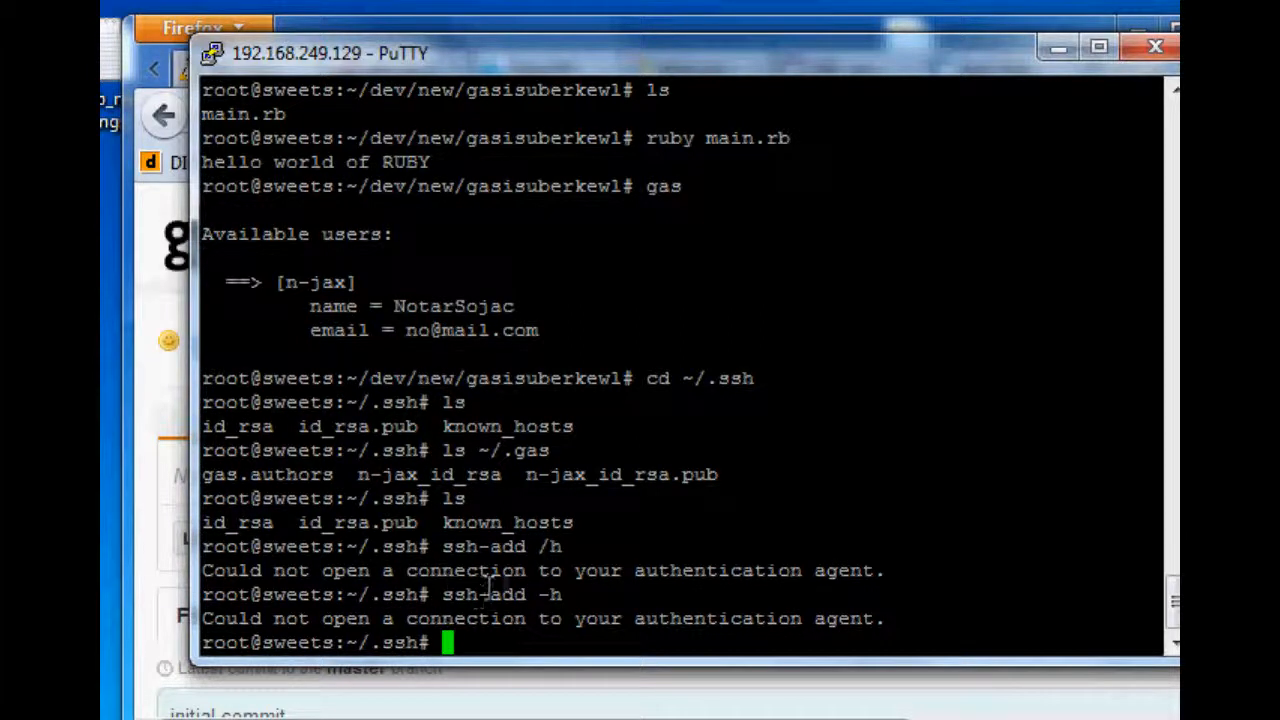
mouse_move(555, 594)
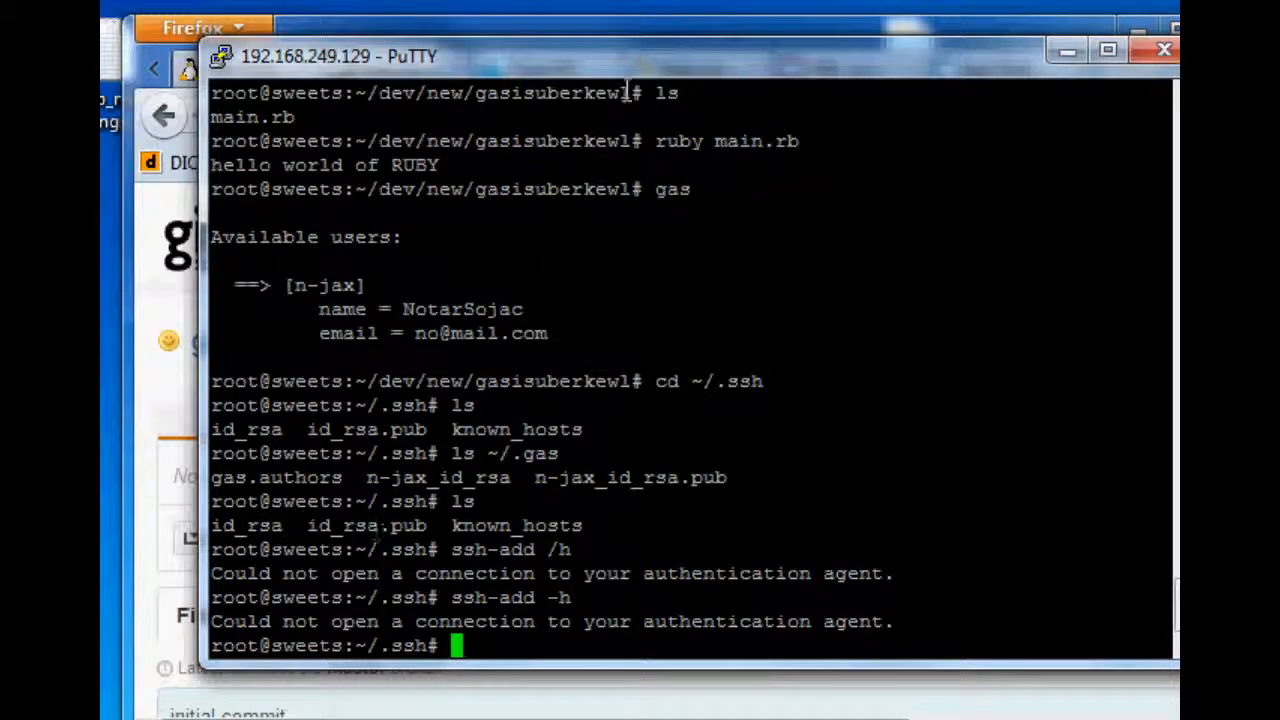
Step: Reach the SSH Public Keys page from GitHub's Account Settings sidebar in Firefox
click(205, 28)
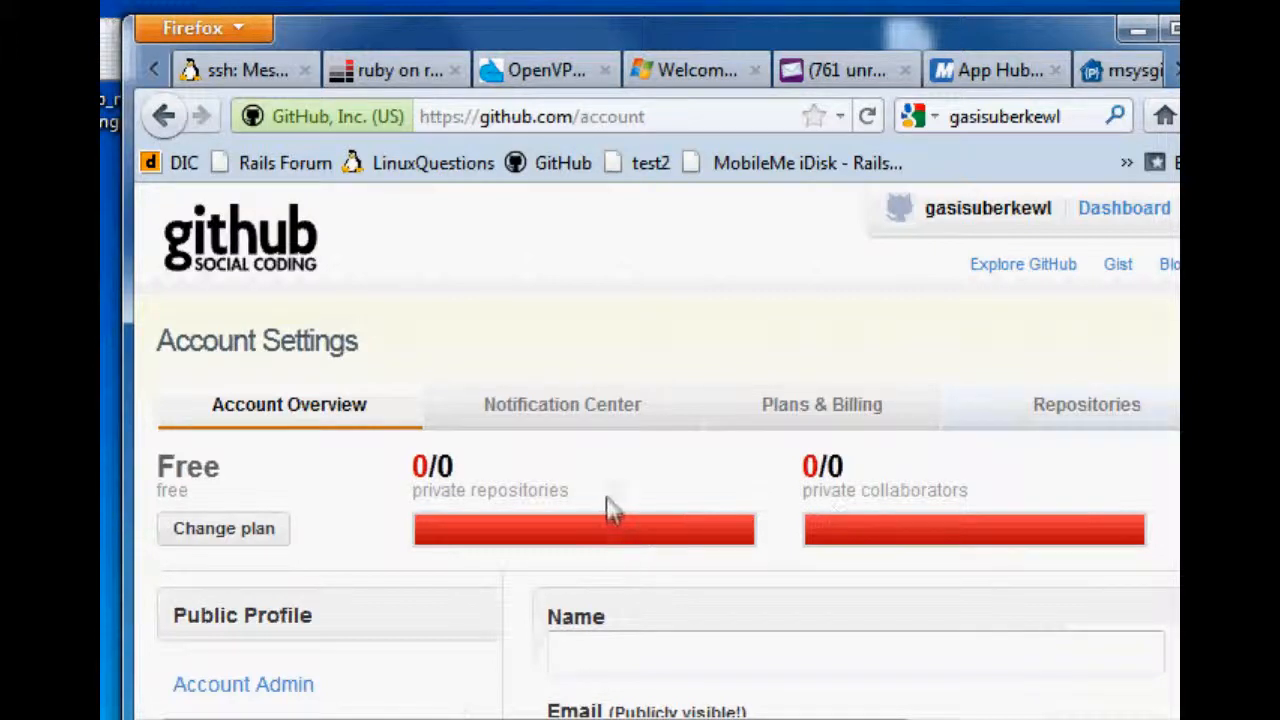
scroll(down, 3)
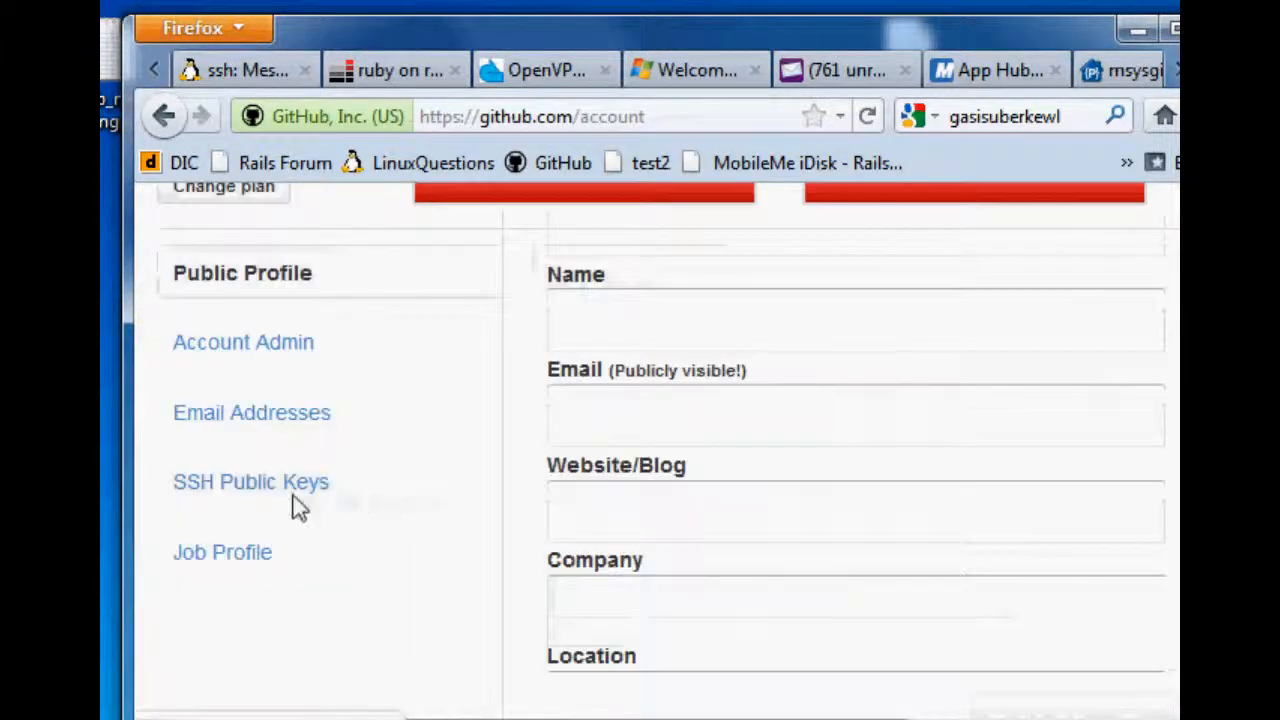
click(251, 482)
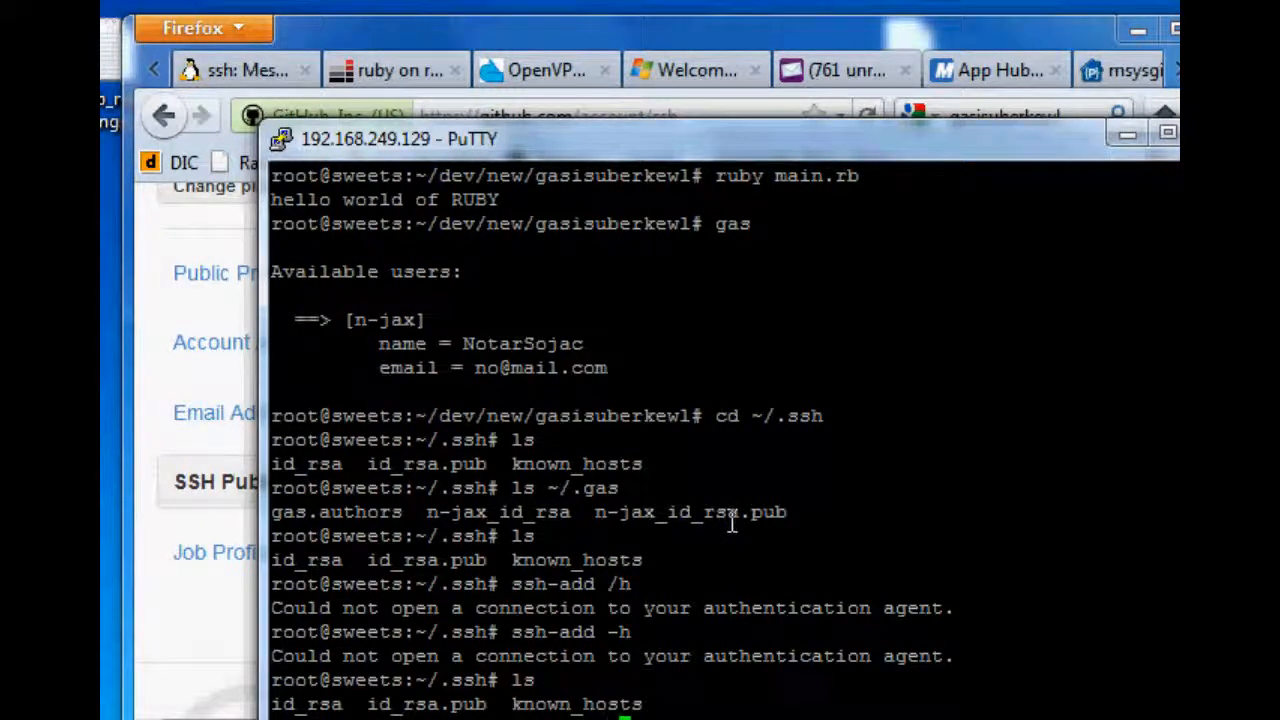
Step: Print id_rsa.pub with cat to show the full ssh-rsa public key text
text(cat id_rsa.pub)
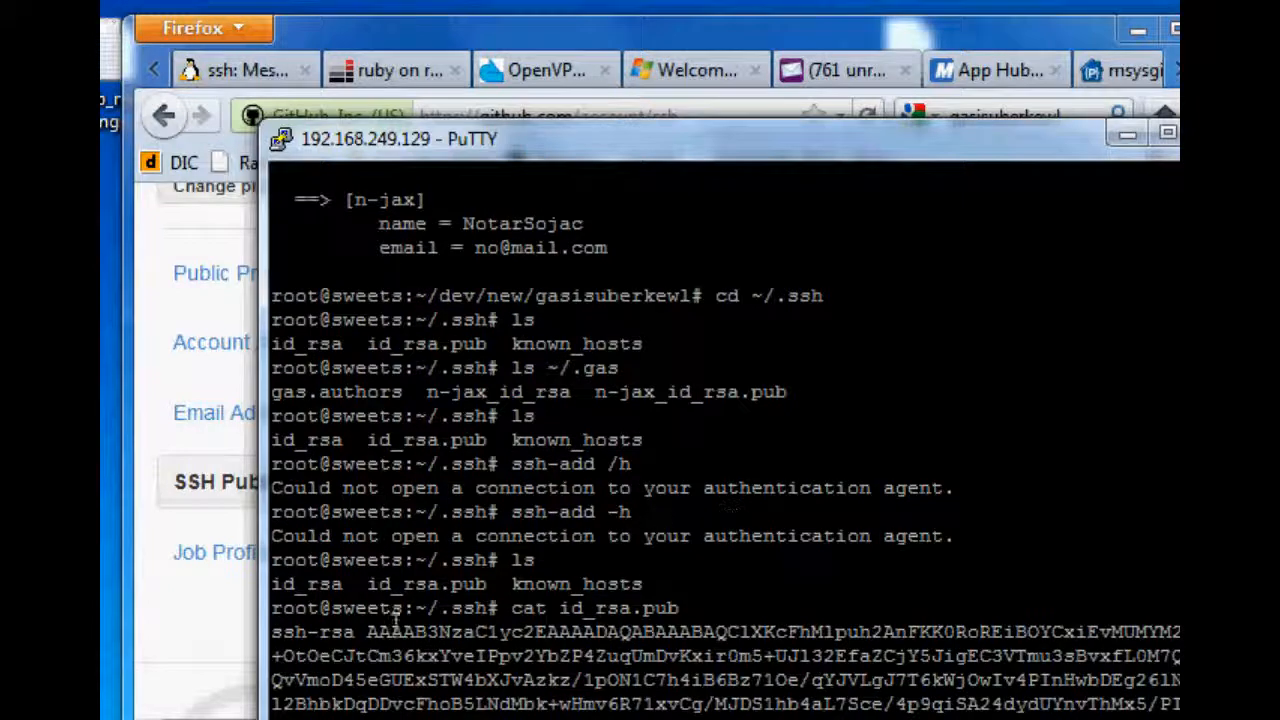